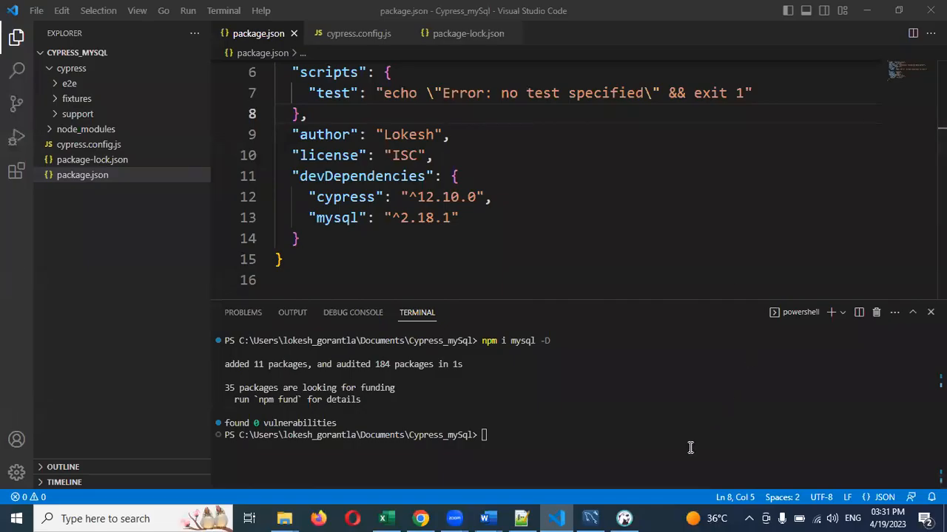
{"action": "mouse_move", "coordinate": [775, 373]}
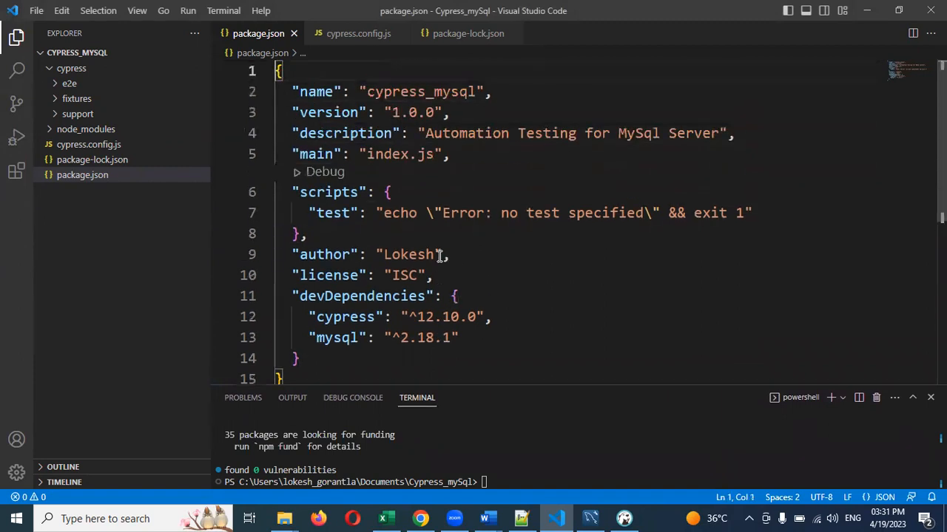
{"action": "mouse_move", "coordinate": [432, 420]}
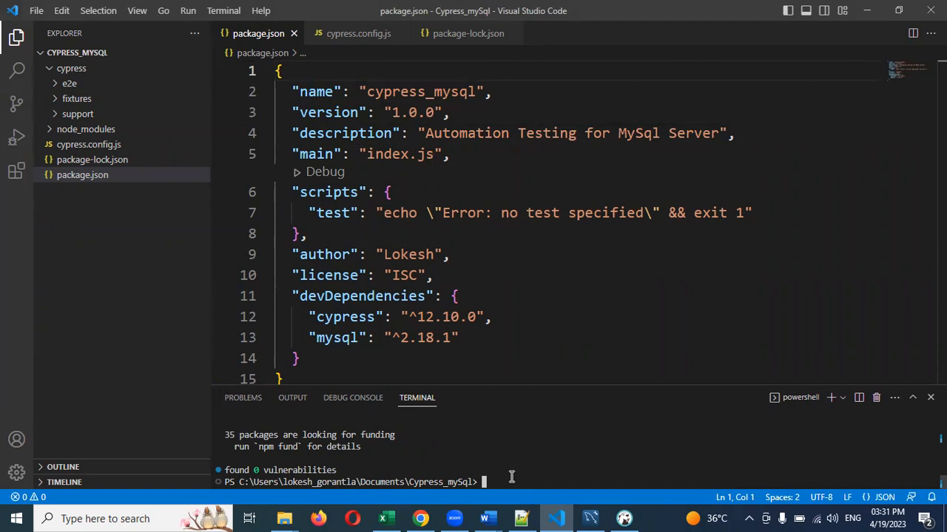
{"action": "mouse_move", "coordinate": [401, 339]}
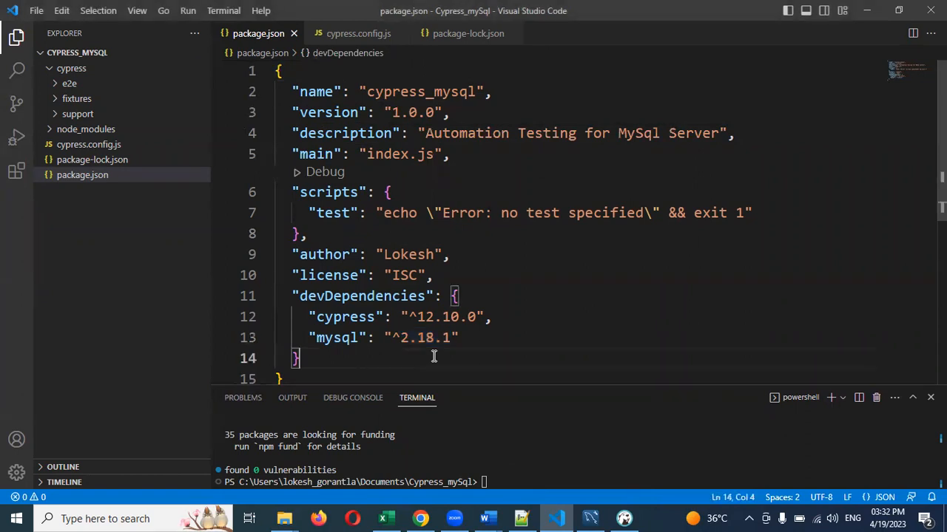
{"action": "mouse_move", "coordinate": [87, 155]}
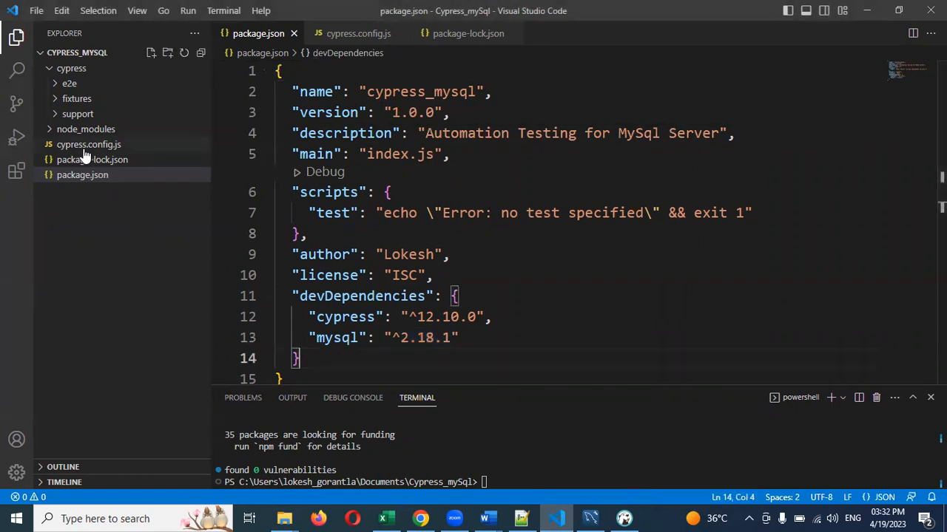
Step: Show the saved queryDb test spec note in Notepad++ alongside the default cypress.config.js
{"action": "left_click", "coordinate": [357, 32]}
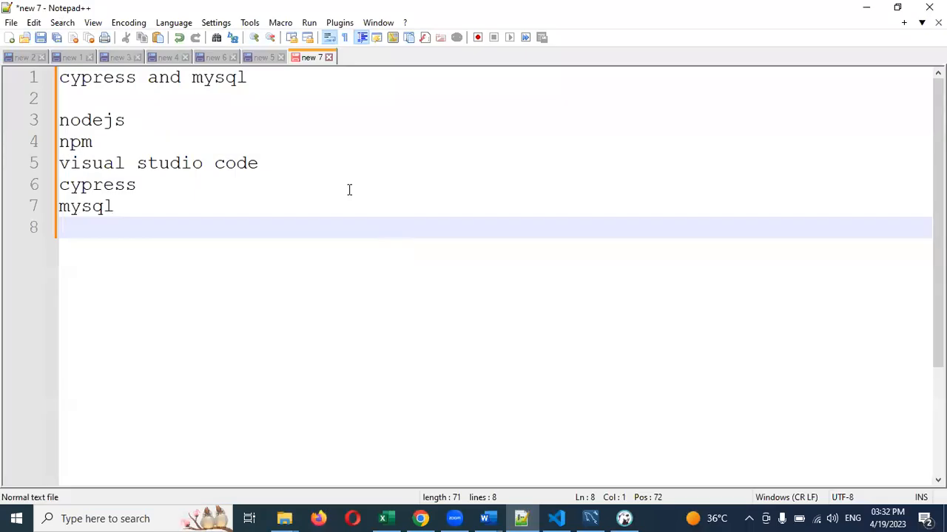
{"action": "left_click", "coordinate": [263, 56]}
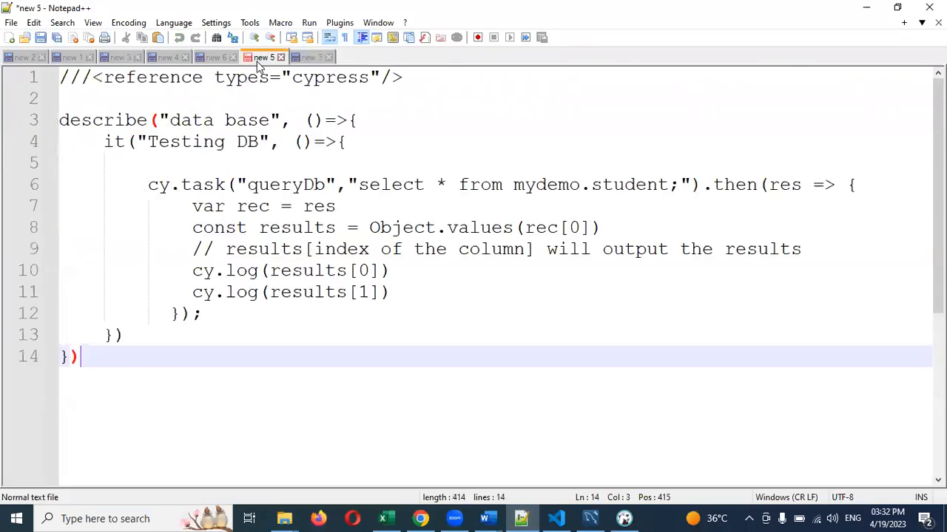
{"action": "left_click", "coordinate": [166, 56]}
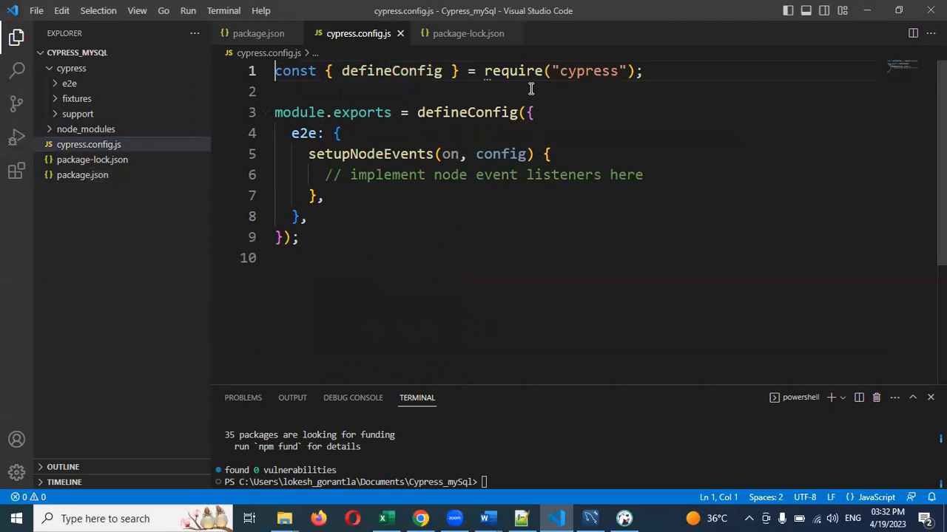
Step: Add const mysql = require("mysql"); and replace the setupNodeEvents comment with an on("task") block
{"action": "type", "text": "const mysql = require(\"mysql\");"}
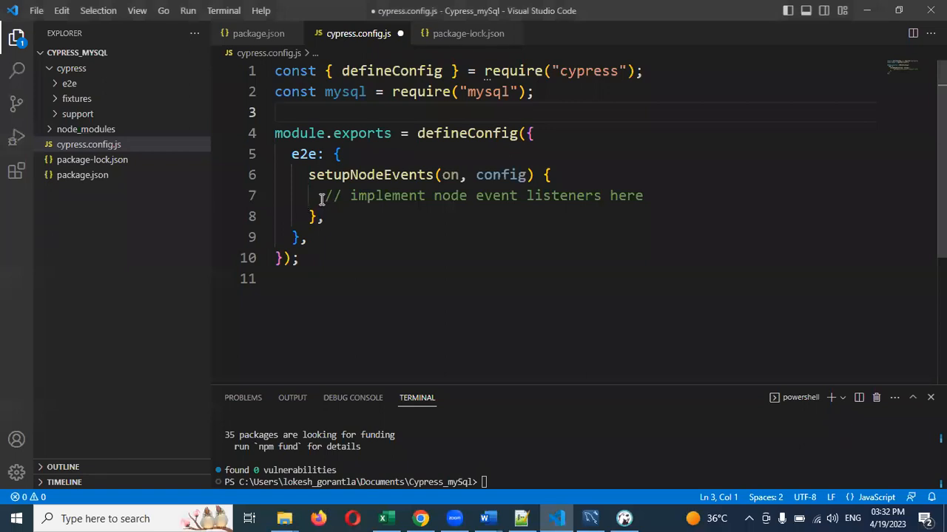
{"action": "left_click_drag", "start_coordinate": [325, 195], "coordinate": [643, 195]}
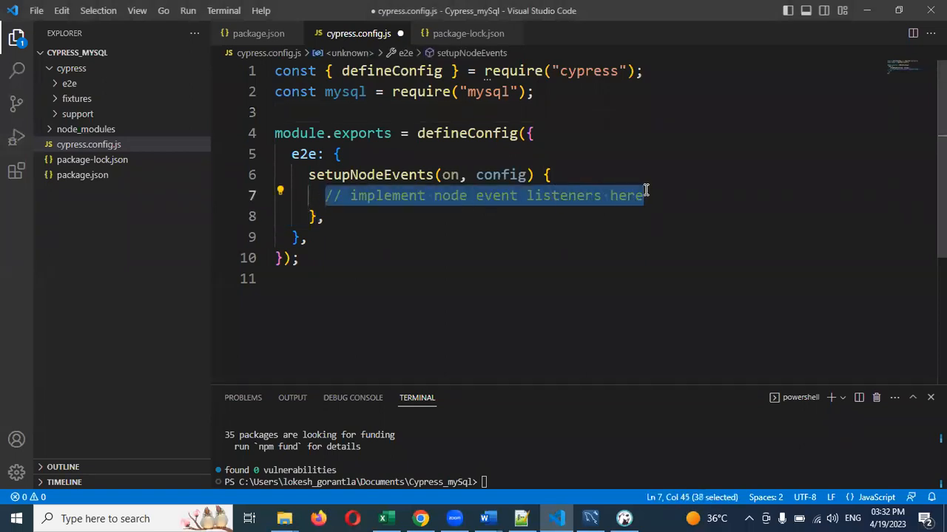
{"action": "type", "text": "on(\"task\", {"}
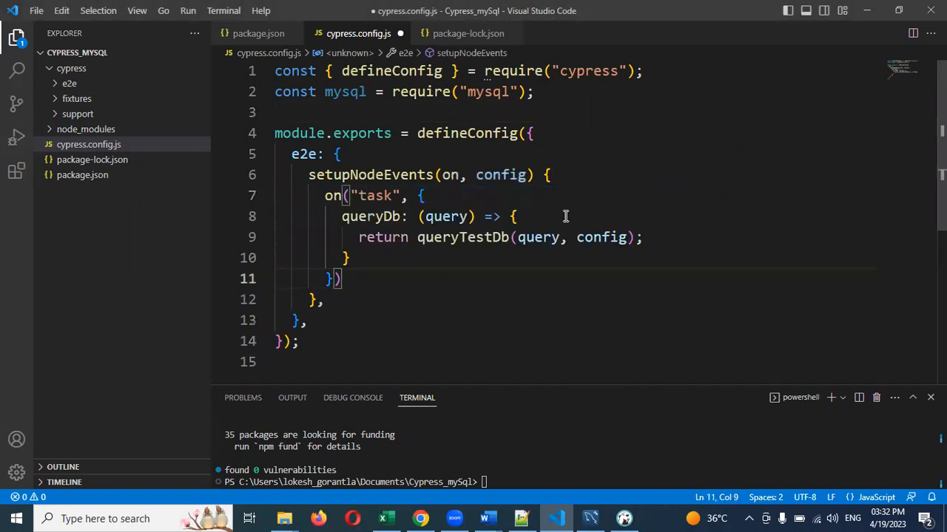
Step: Review the task event, queryDb task name and queryTestDb call in the new block
{"action": "double_click", "coordinate": [375, 195]}
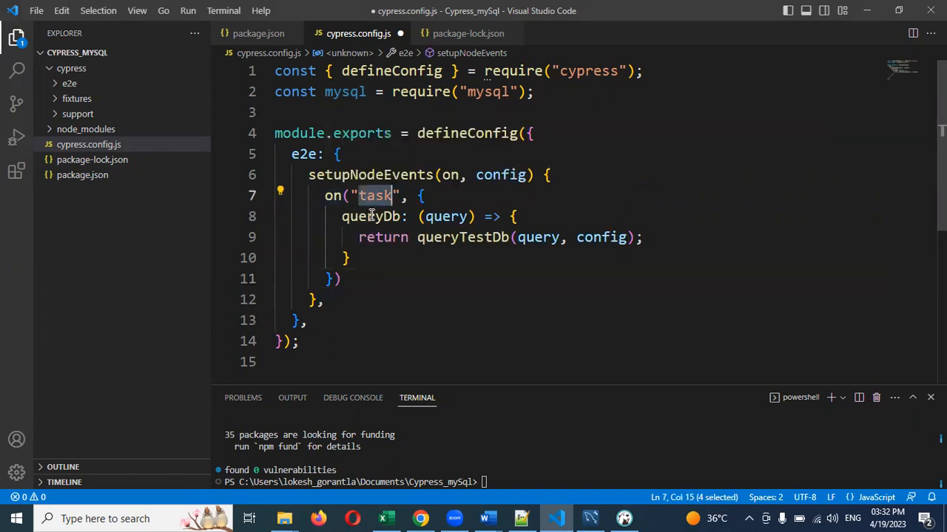
{"action": "double_click", "coordinate": [370, 215]}
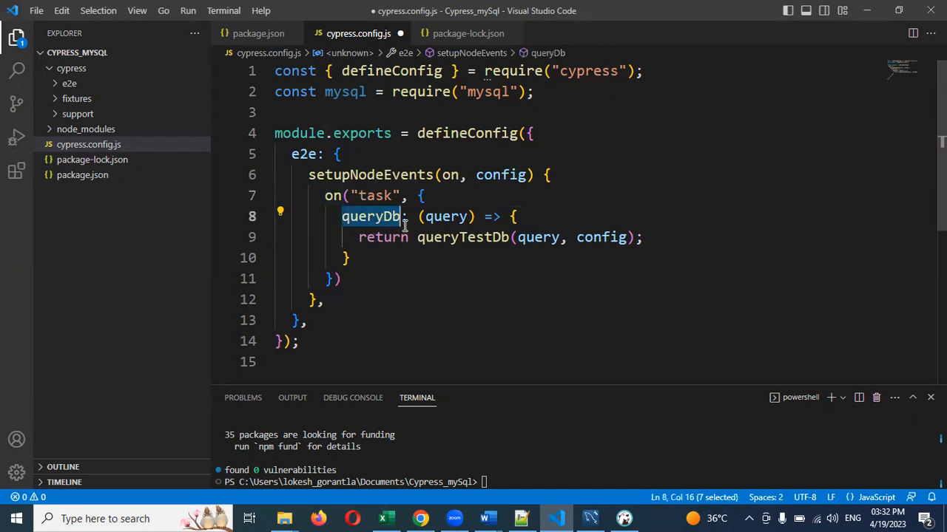
{"action": "mouse_move", "coordinate": [463, 237]}
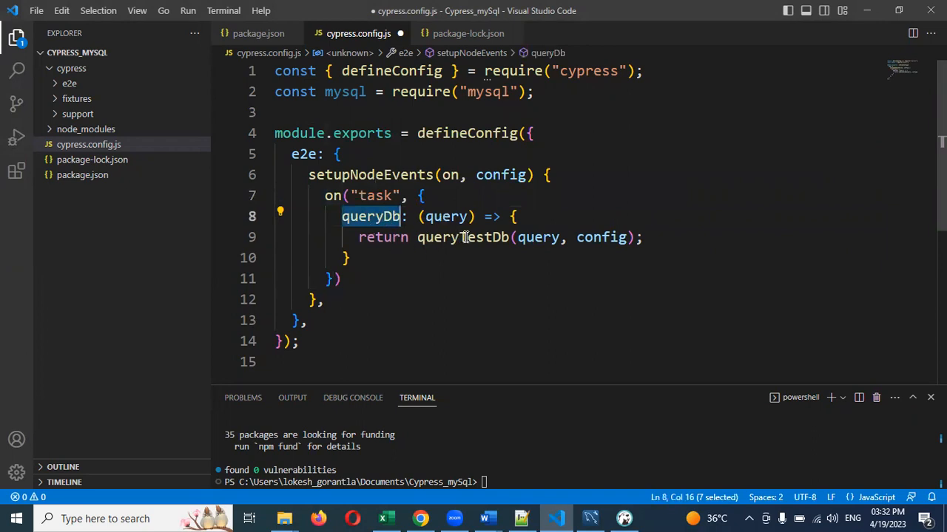
{"action": "double_click", "coordinate": [462, 237]}
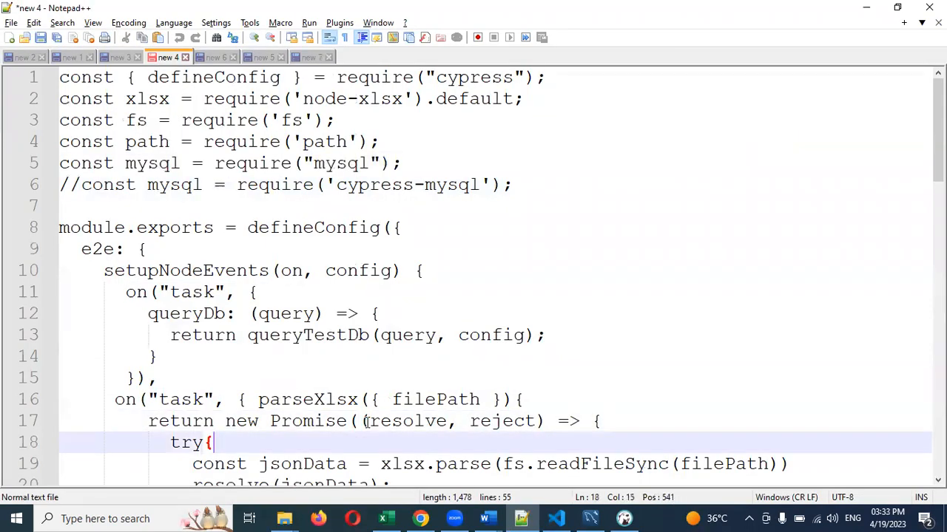
Step: Scroll the notes to the queryTestDb MySQL connection helper
{"action": "scroll", "scroll_direction": "down", "scroll_amount": 3}
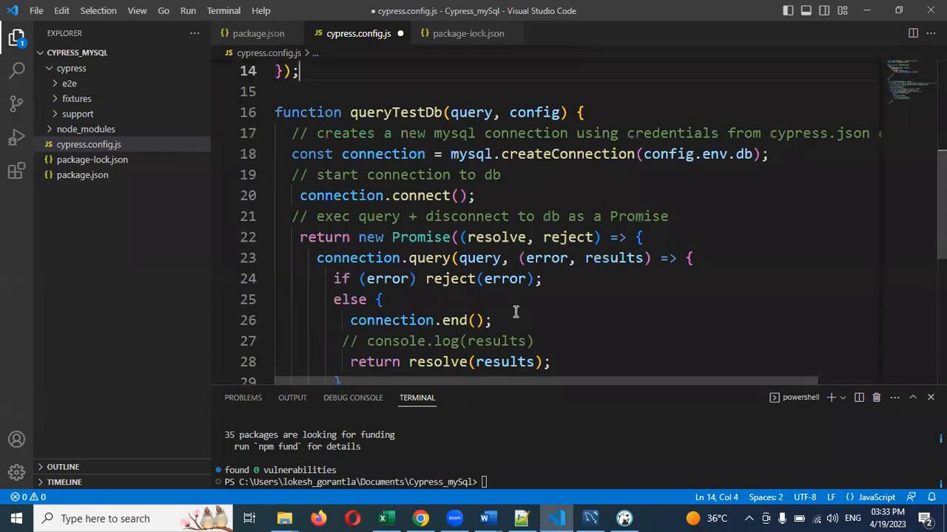
{"action": "mouse_move", "coordinate": [481, 258]}
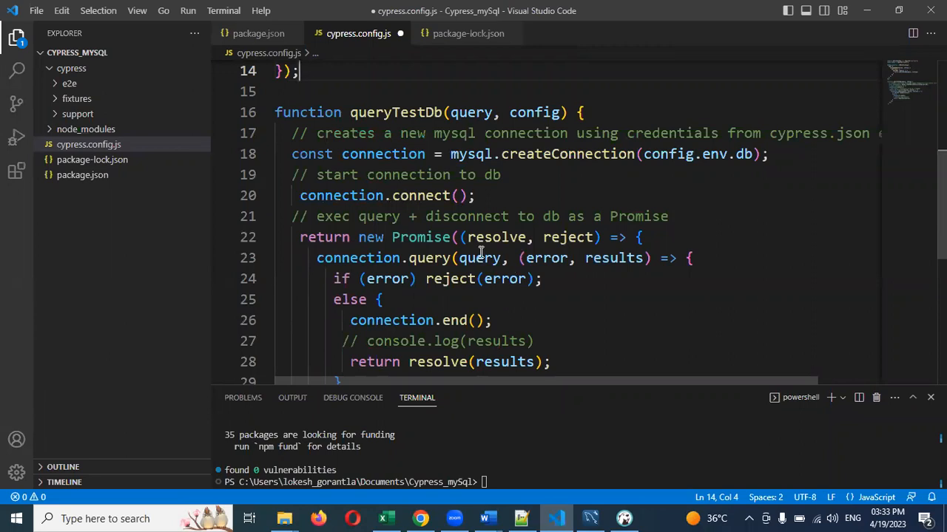
Step: Highlight the queryTestDb definition and its call inside the queryDb task
{"action": "left_click", "coordinate": [320, 112]}
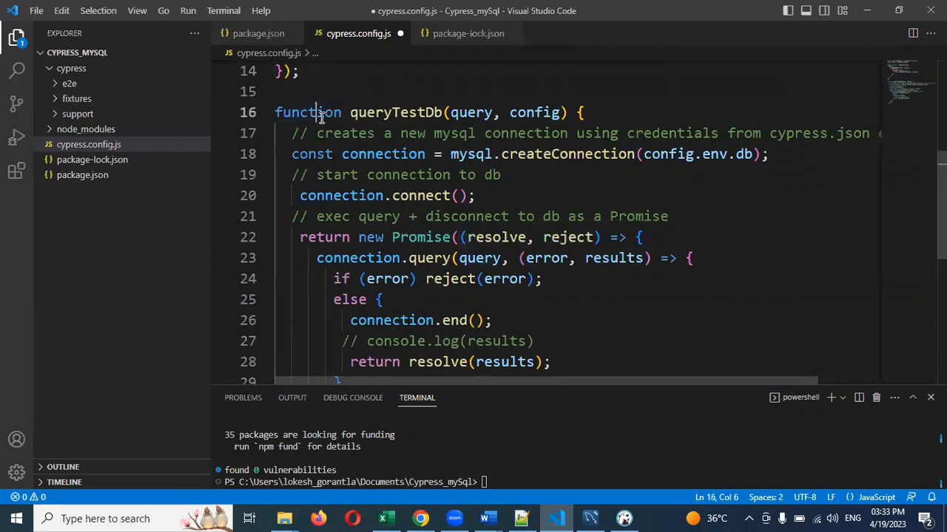
{"action": "double_click", "coordinate": [307, 112]}
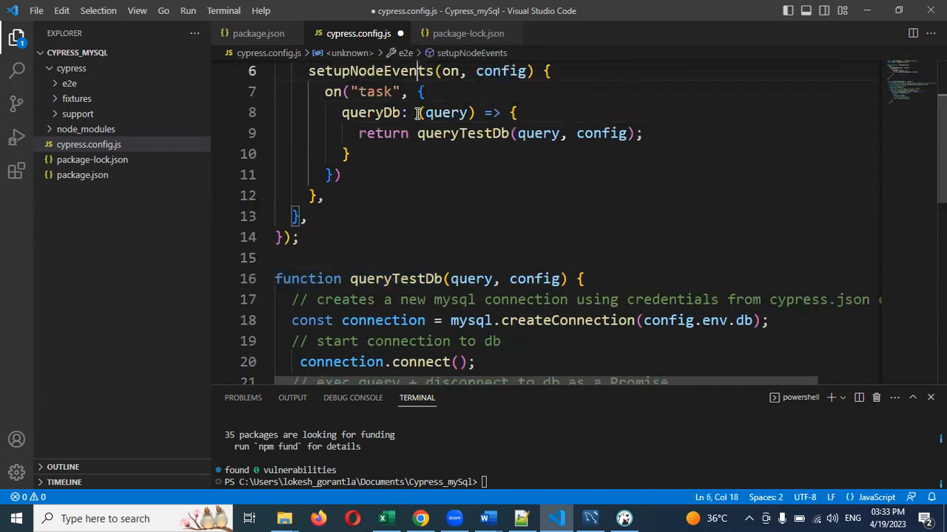
{"action": "double_click", "coordinate": [462, 133]}
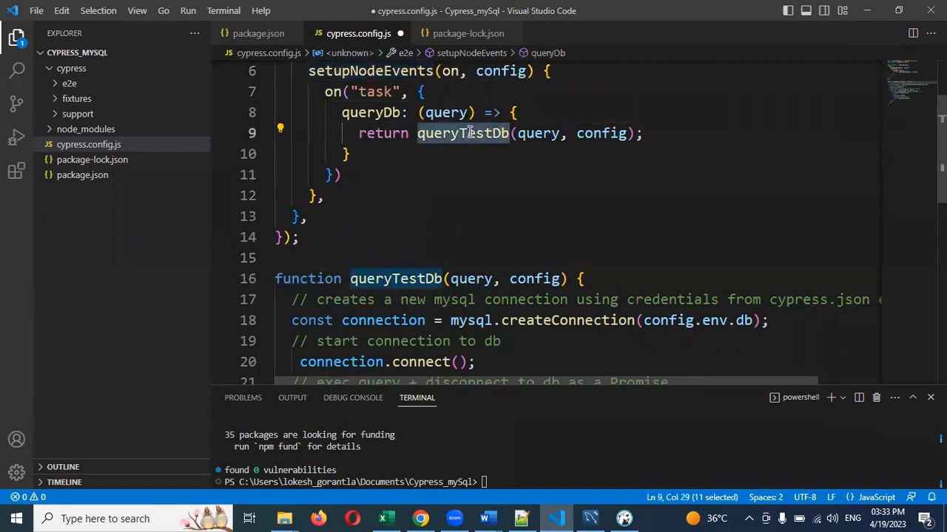
{"action": "mouse_move", "coordinate": [470, 133]}
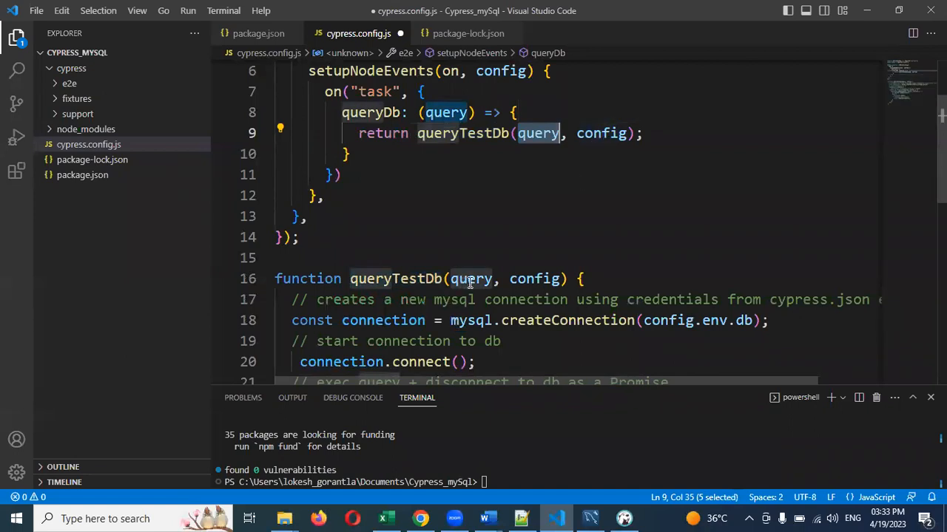
{"action": "mouse_move", "coordinate": [515, 284]}
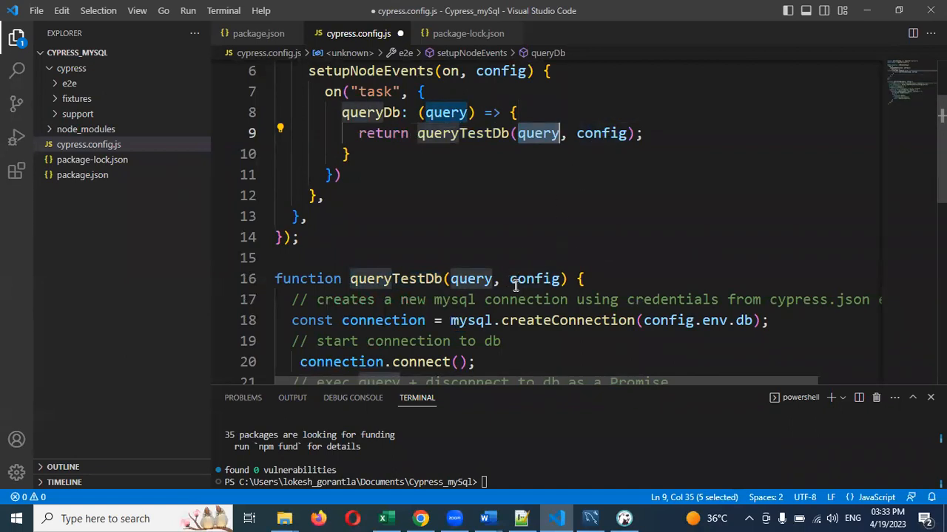
{"action": "mouse_move", "coordinate": [331, 320]}
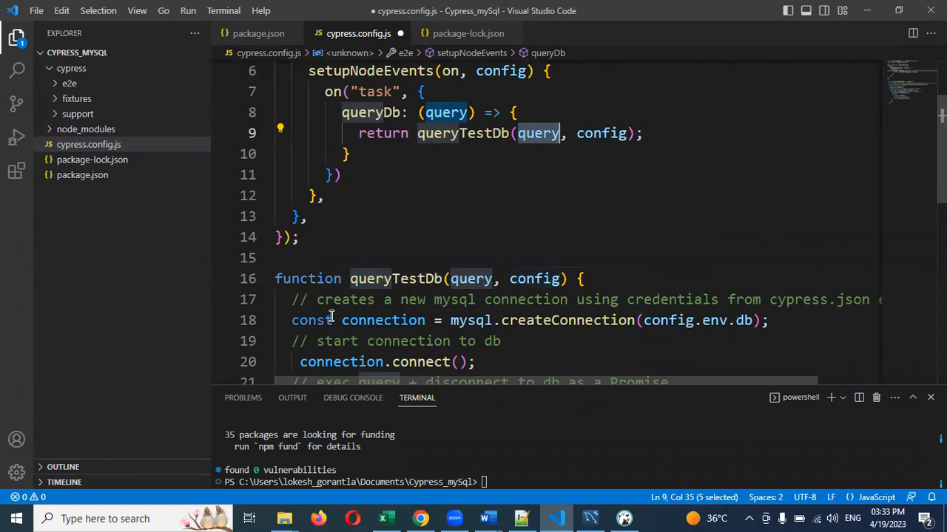
{"action": "mouse_move", "coordinate": [435, 325]}
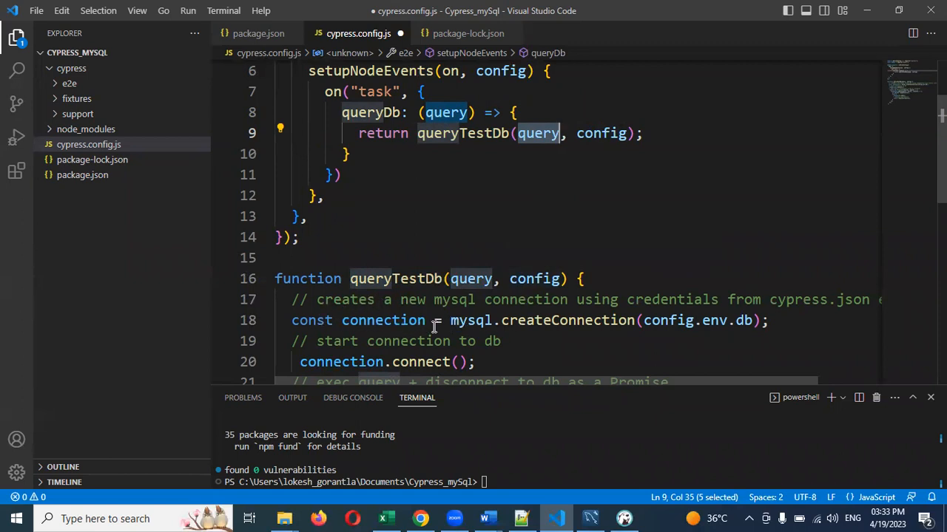
{"action": "mouse_move", "coordinate": [487, 299]}
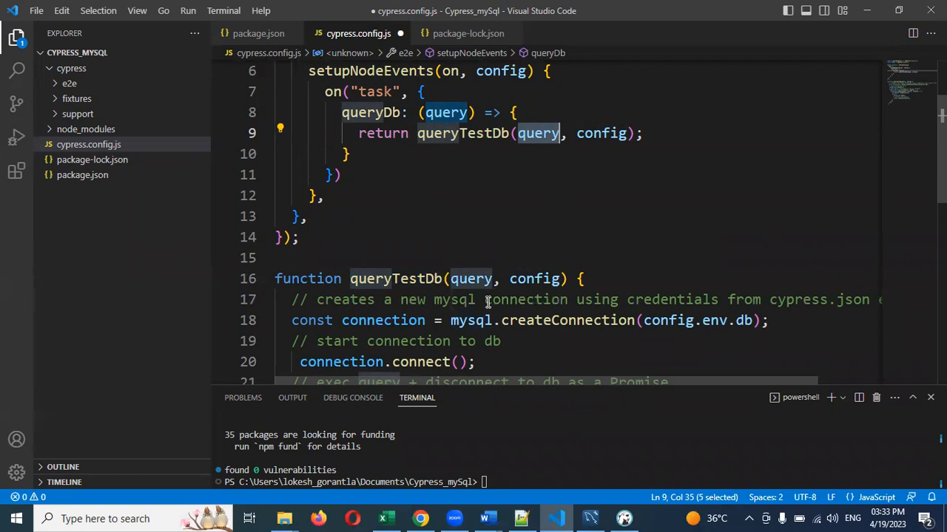
{"action": "mouse_move", "coordinate": [470, 319]}
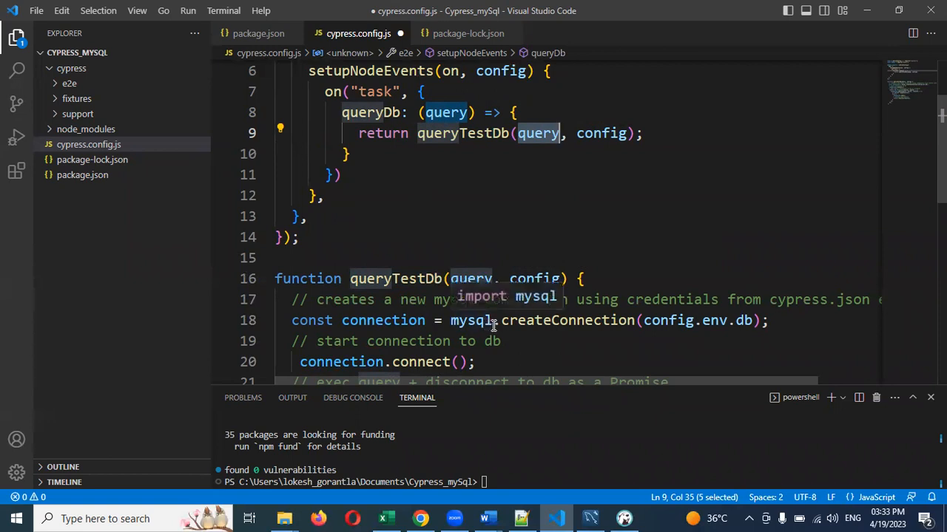
{"action": "mouse_move", "coordinate": [606, 320]}
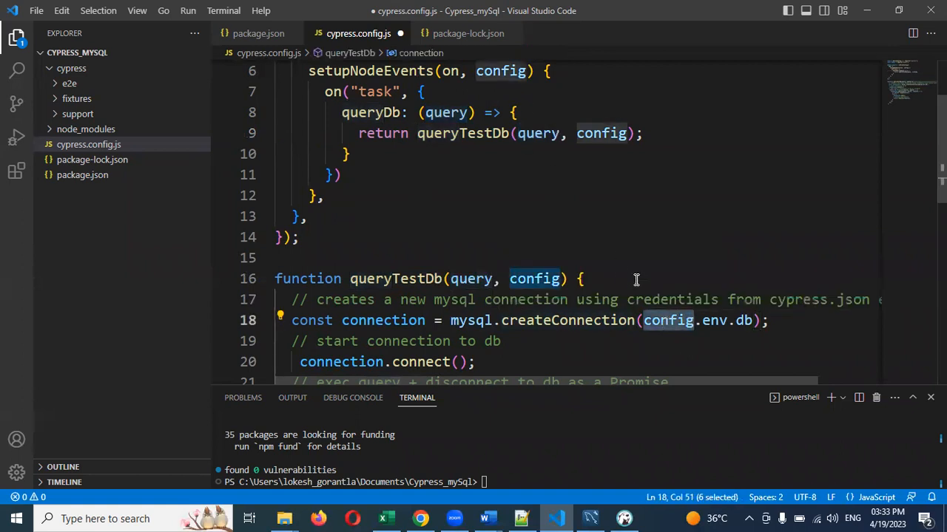
{"action": "mouse_move", "coordinate": [741, 319]}
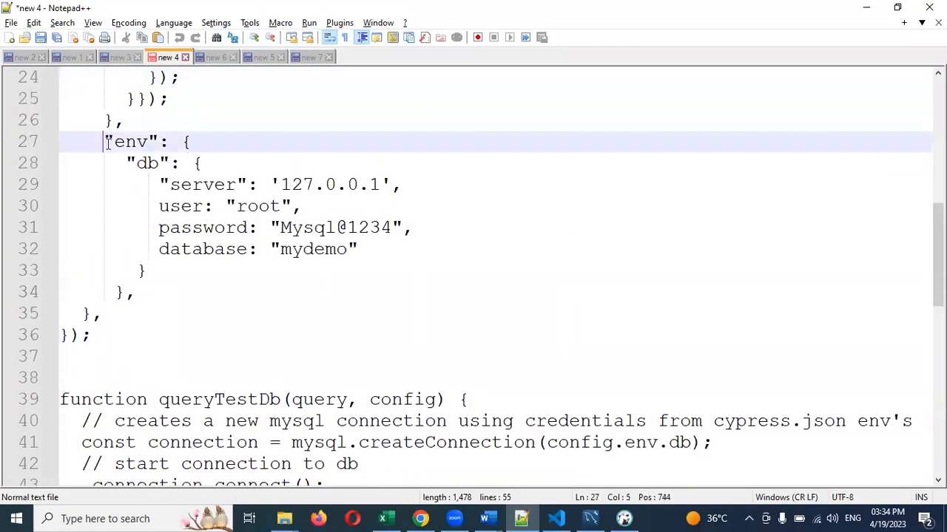
Step: Select the env database settings block in the Notepad++ notes for copying
{"action": "left_click_drag", "start_coordinate": [106, 142], "coordinate": [133, 292]}
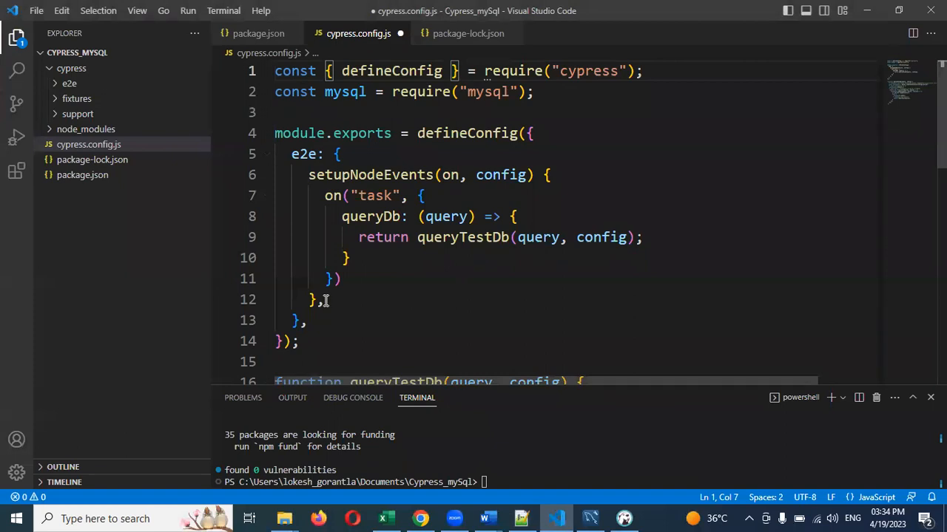
Step: Insert the env db block (server 127.0.0.1, user root, database mydemo) after the e2e section
{"action": "left_click", "coordinate": [323, 299]}
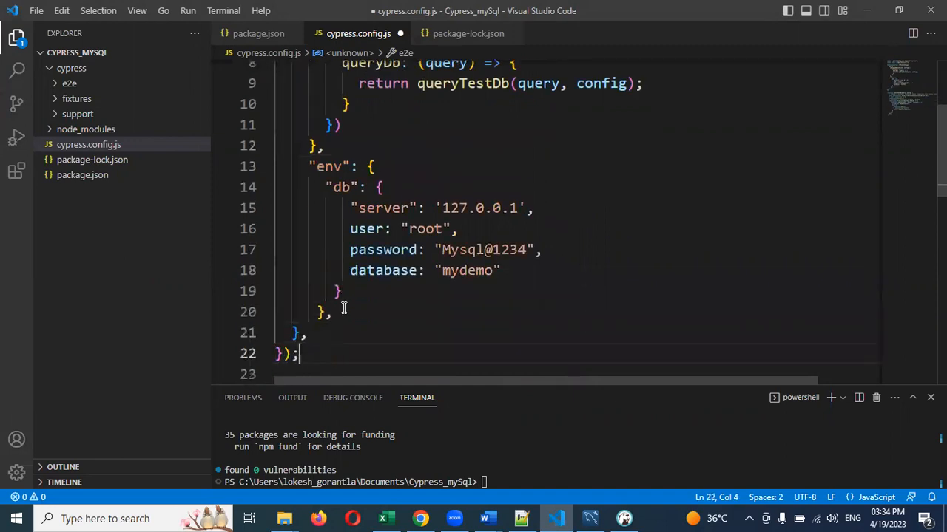
{"action": "mouse_move", "coordinate": [325, 168]}
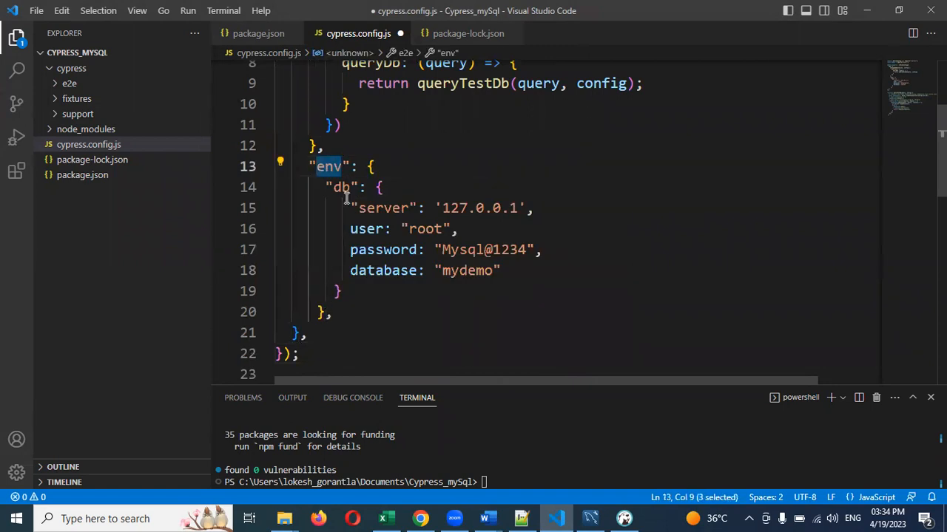
{"action": "double_click", "coordinate": [340, 186]}
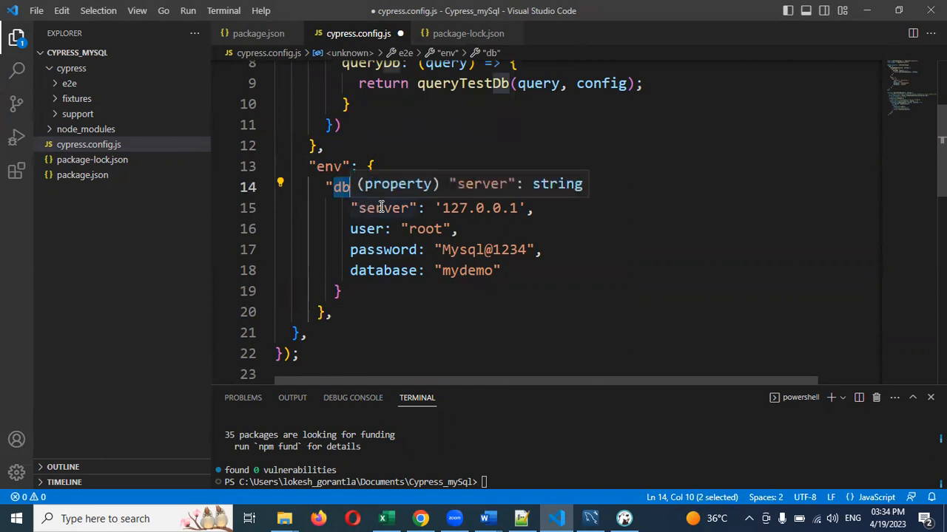
{"action": "mouse_move", "coordinate": [390, 239]}
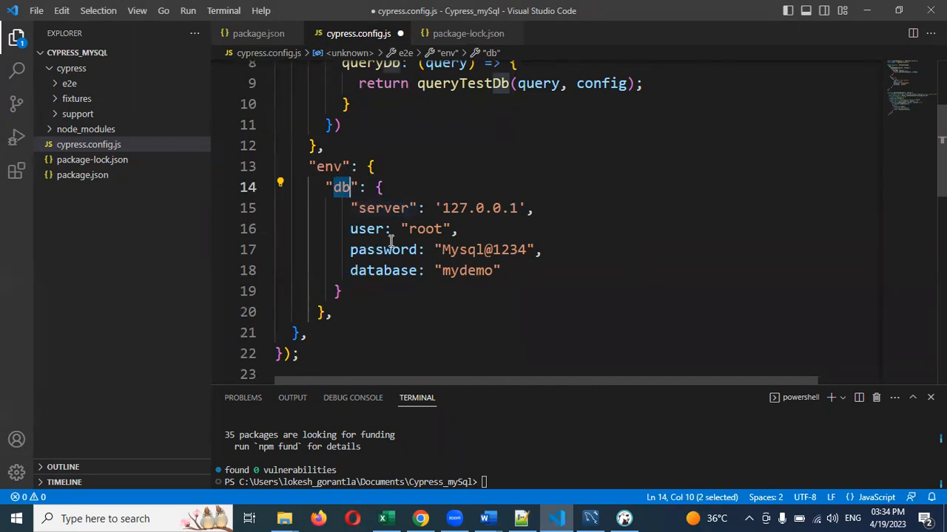
{"action": "mouse_move", "coordinate": [505, 250]}
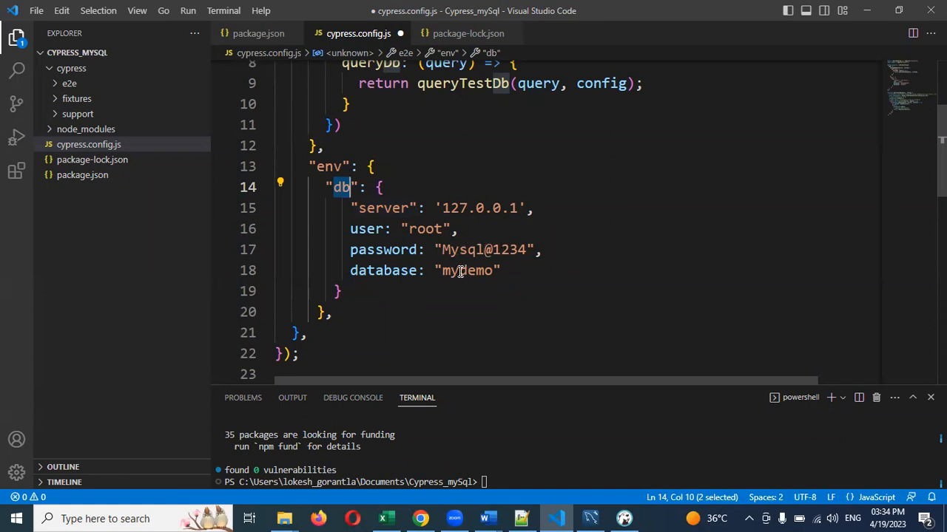
{"action": "mouse_move", "coordinate": [450, 292]}
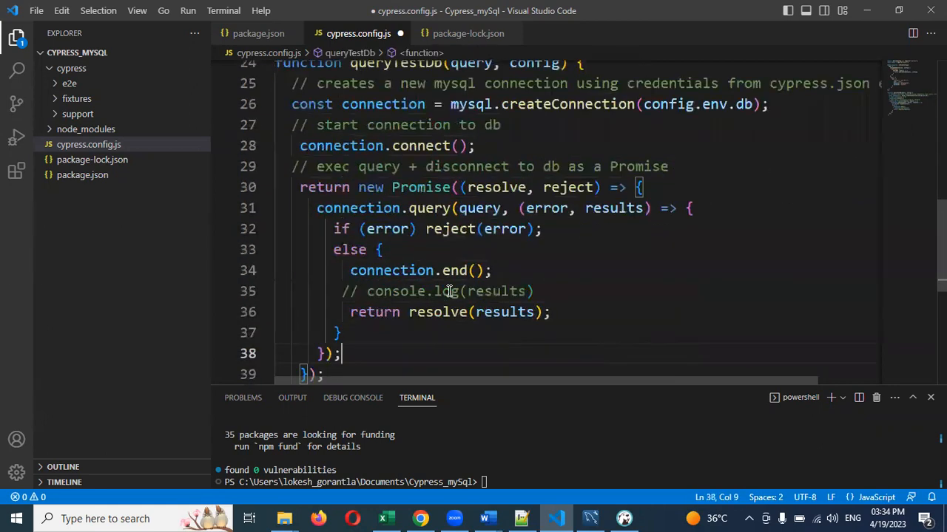
{"action": "left_click", "coordinate": [747, 104]}
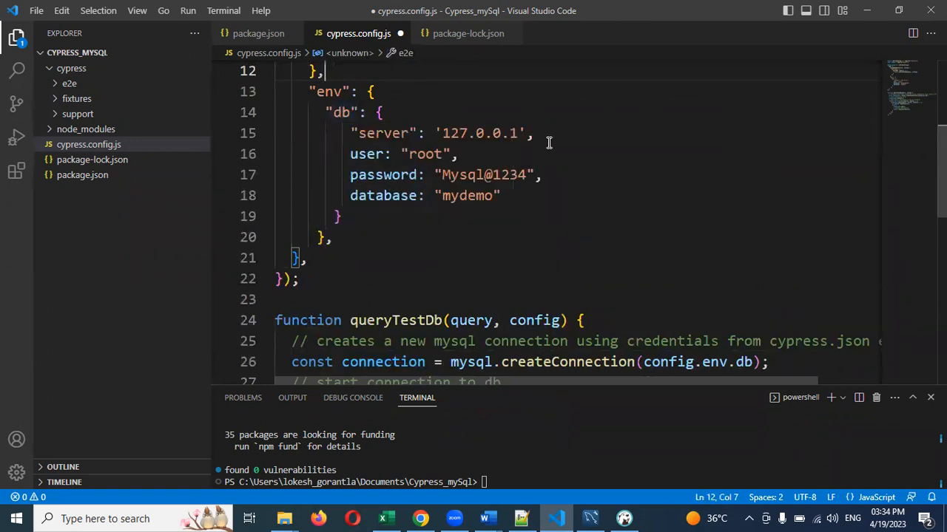
Step: Review the queryTestDb function below the exports
{"action": "left_click", "coordinate": [479, 216]}
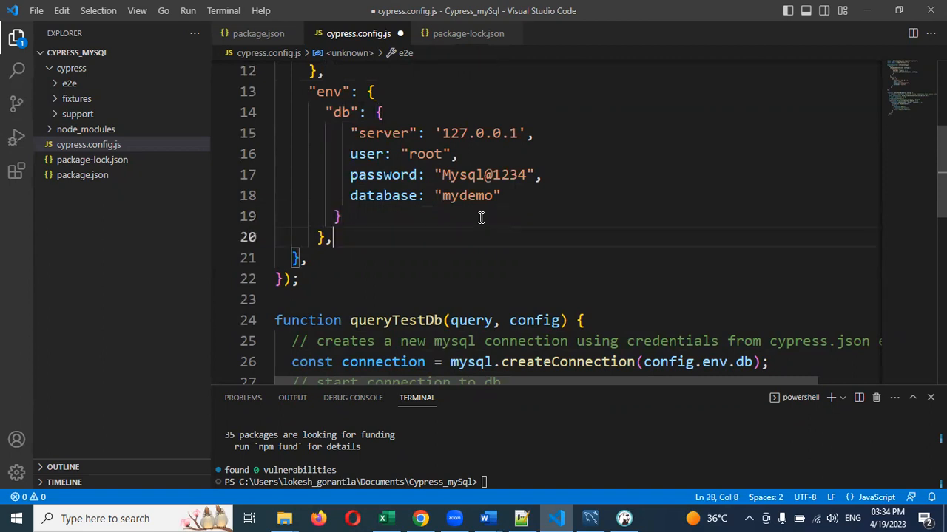
{"action": "scroll", "scroll_direction": "down", "scroll_amount": 3}
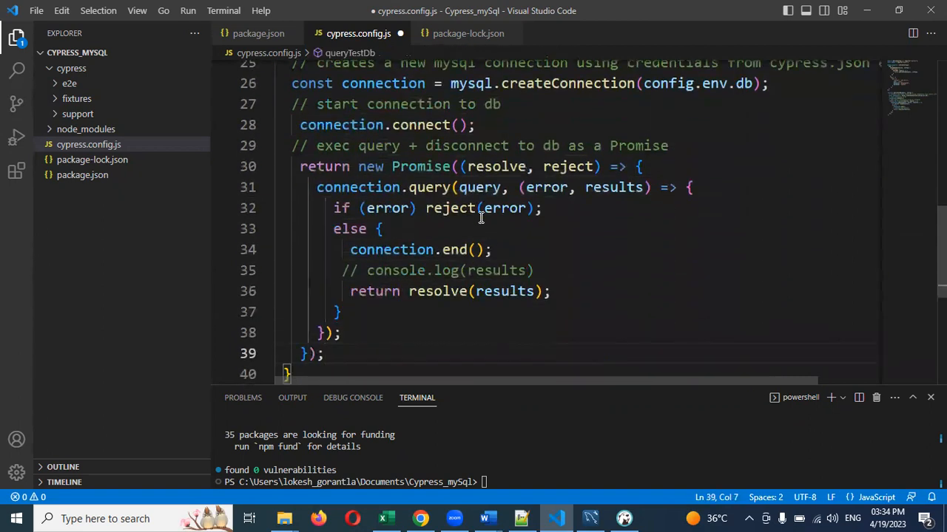
{"action": "mouse_move", "coordinate": [399, 133]}
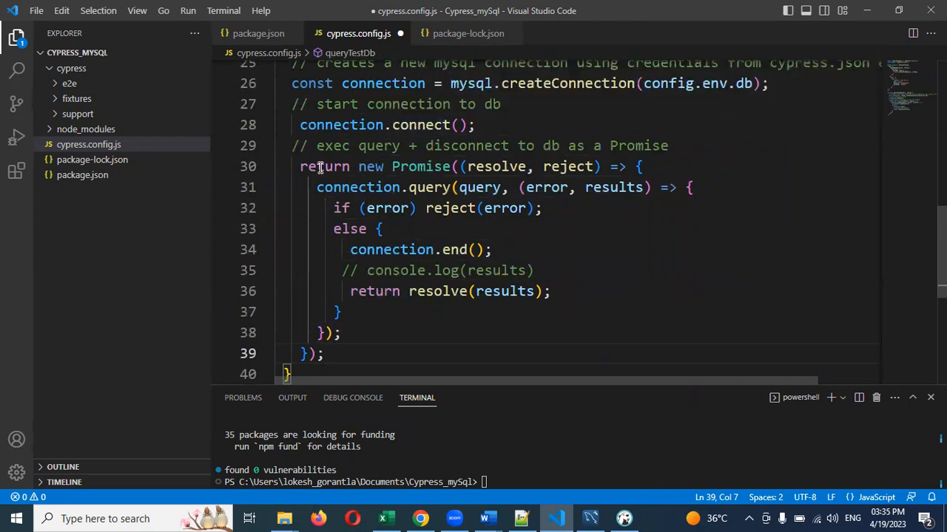
{"action": "mouse_move", "coordinate": [420, 178]}
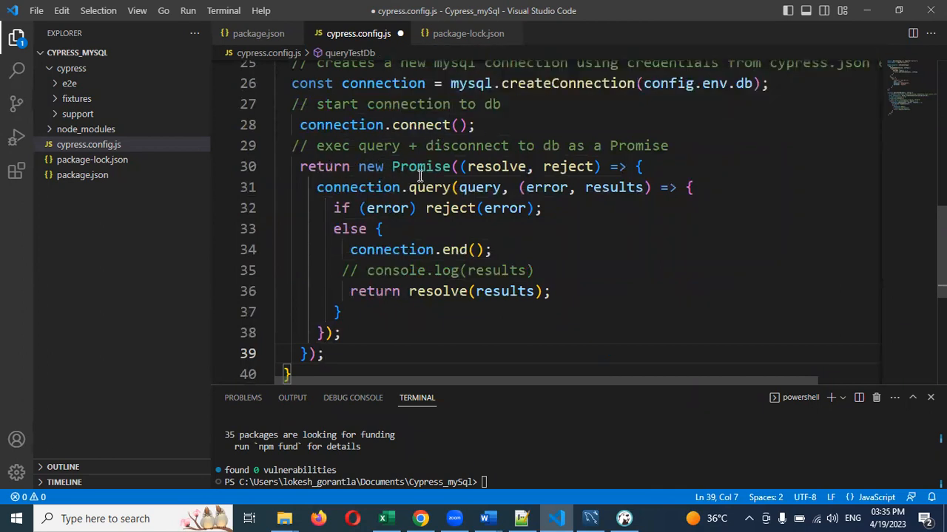
{"action": "mouse_move", "coordinate": [586, 169]}
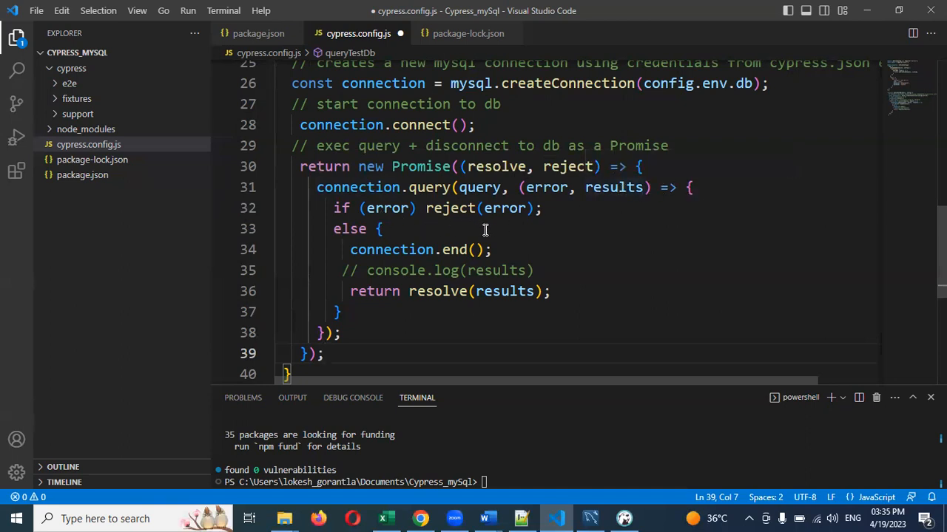
{"action": "double_click", "coordinate": [450, 207]}
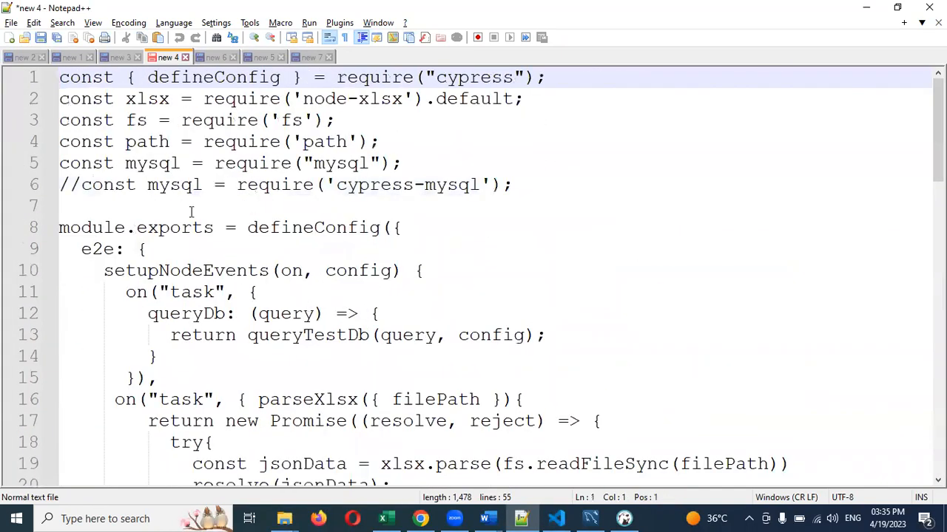
Step: Find the ALTER USER line in the new 1 MySQL command notes and return to the new 4 config notes
{"action": "left_click", "coordinate": [119, 56]}
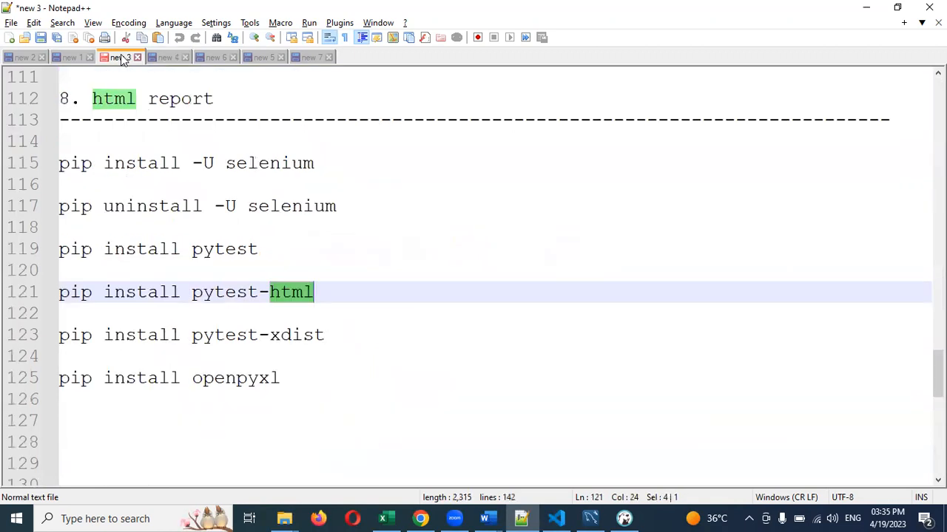
{"action": "left_click", "coordinate": [66, 58]}
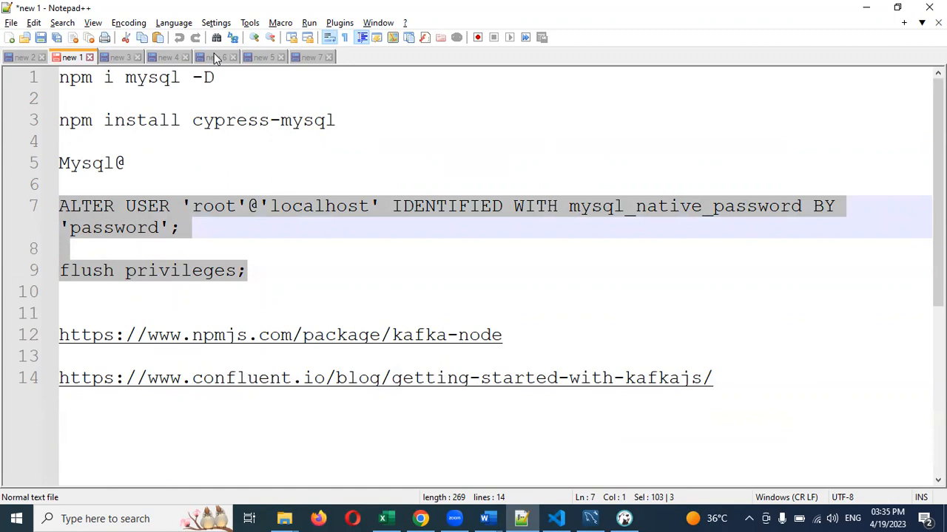
{"action": "left_click", "coordinate": [165, 56]}
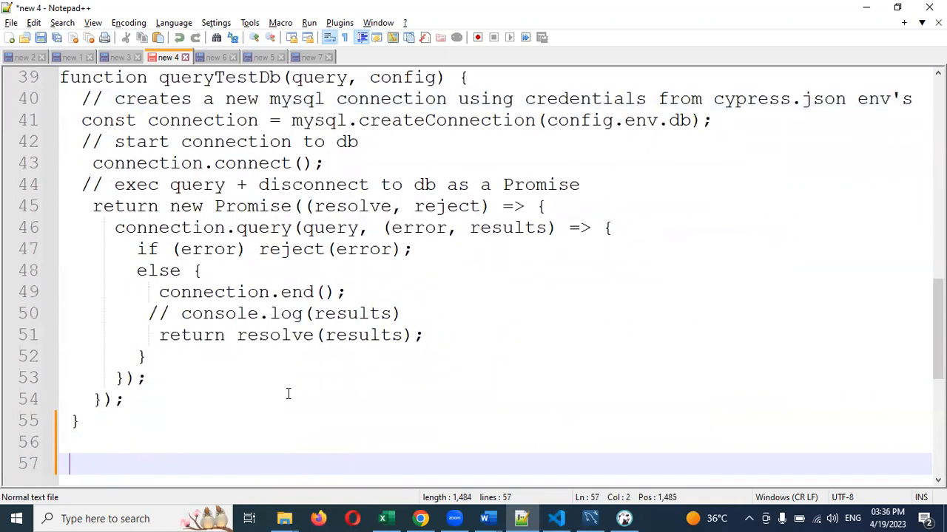
Step: Add the ALTER USER root mysql_native_password statement to the notes and select it for DBeaver
{"action": "type", "text": "ALTER USER 'root'@'localhost' IDENTIFIED WITH mysql_native_password BY 'password';"}
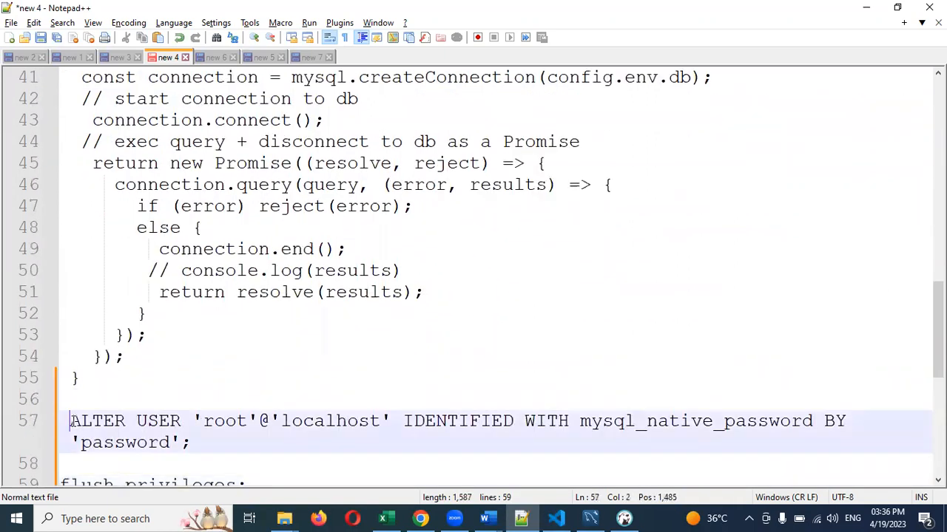
{"action": "left_click_drag", "start_coordinate": [71, 420], "coordinate": [190, 442]}
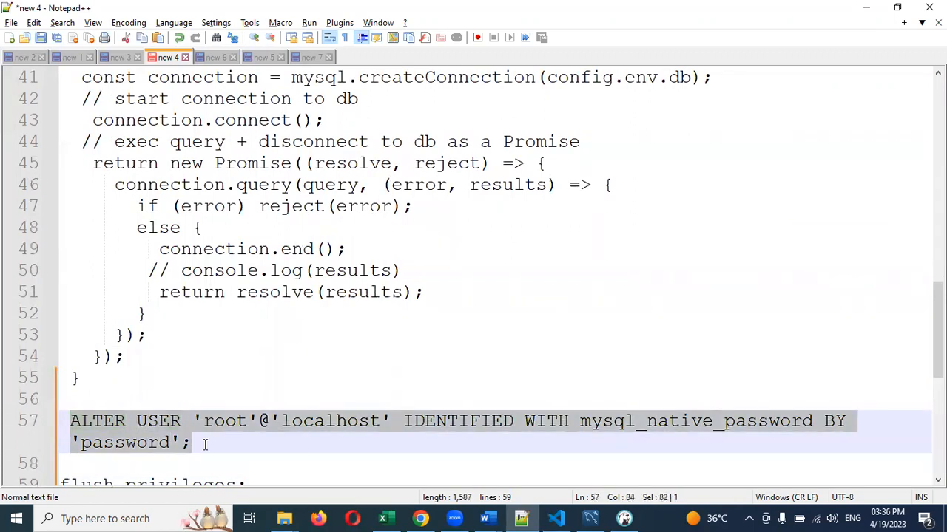
{"action": "left_click", "coordinate": [624, 517]}
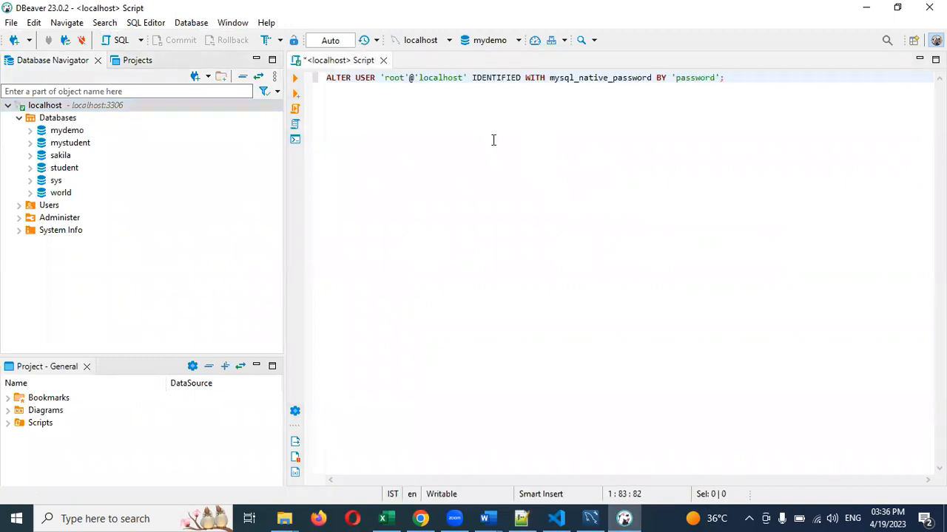
Step: Review root and localhost in the DBeaver ALTER USER statement, then switch windows
{"action": "double_click", "coordinate": [394, 77]}
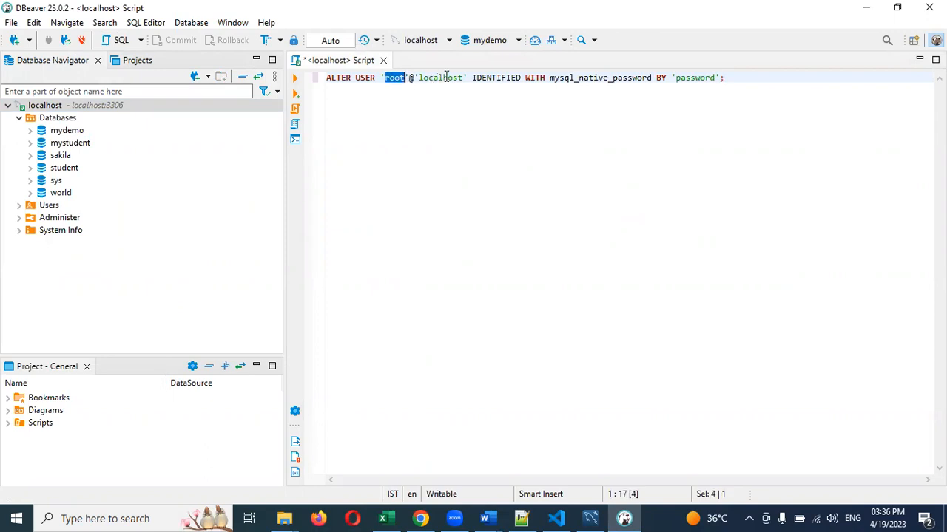
{"action": "double_click", "coordinate": [441, 77]}
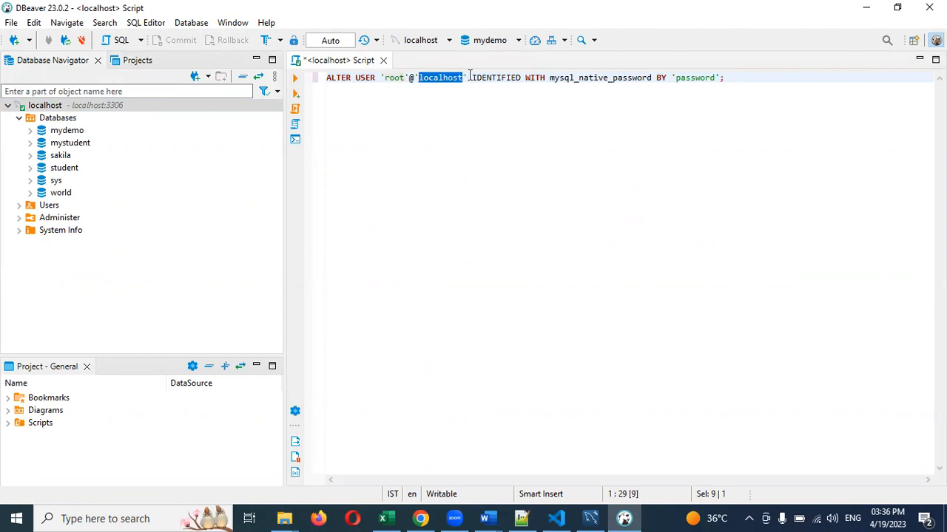
{"action": "mouse_move", "coordinate": [642, 77]}
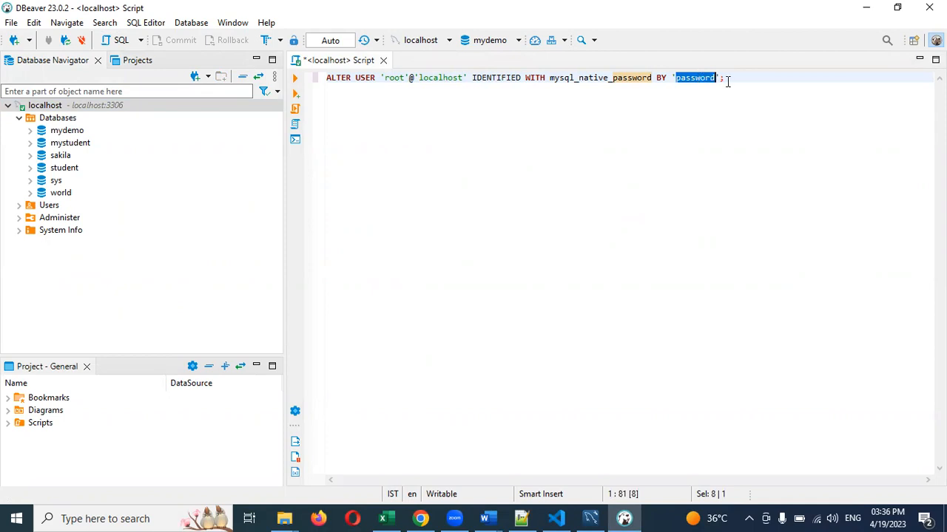
{"action": "mouse_move", "coordinate": [358, 132]}
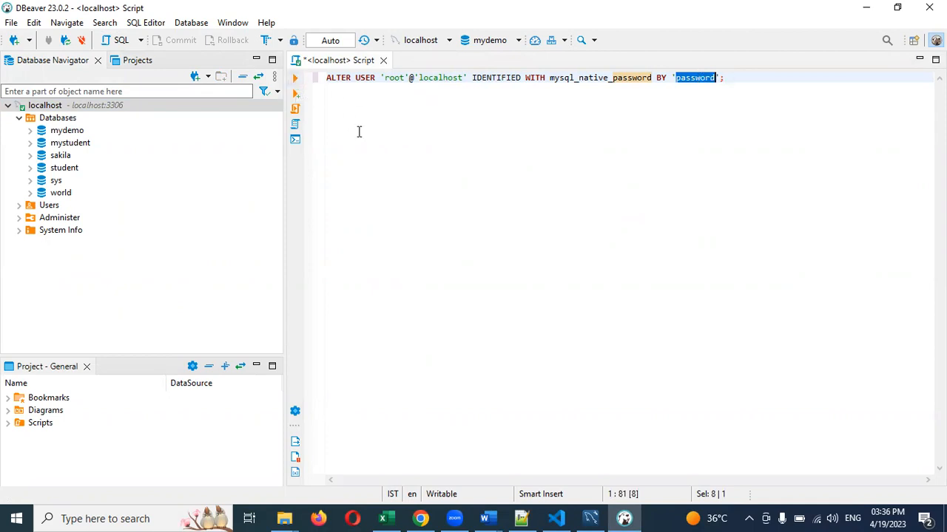
{"action": "mouse_move", "coordinate": [745, 95]}
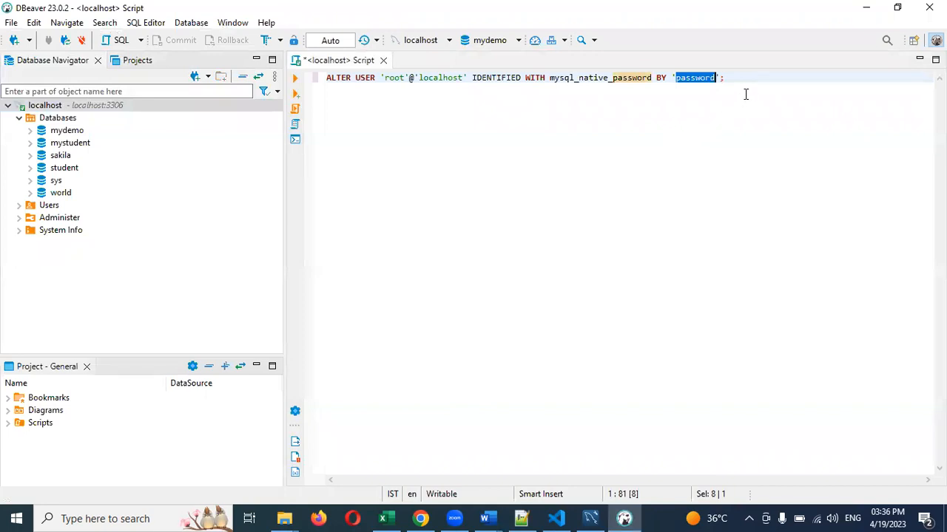
{"action": "mouse_move", "coordinate": [559, 133]}
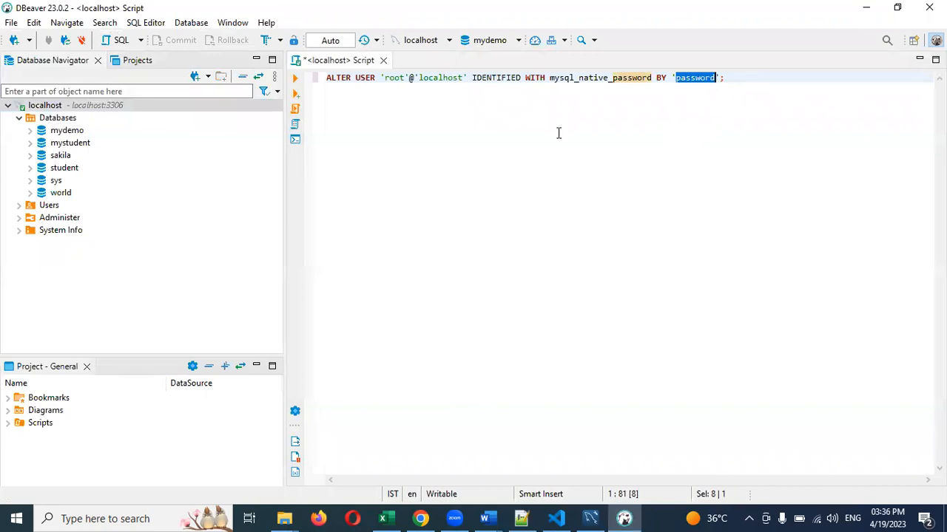
{"action": "key", "text": "Alt+Tab"}
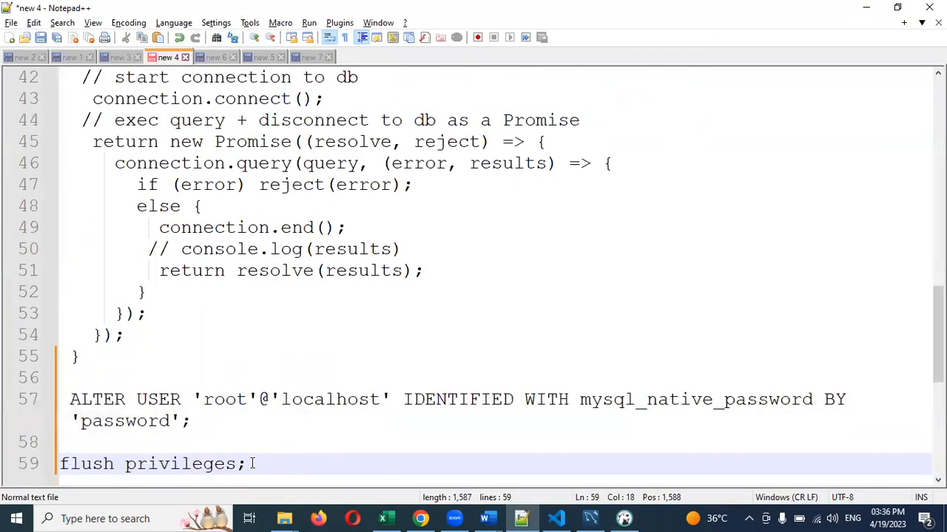
Step: Add flush privileges; beneath the ALTER USER statement in the DBeaver script
{"action": "key", "text": "alt+tab"}
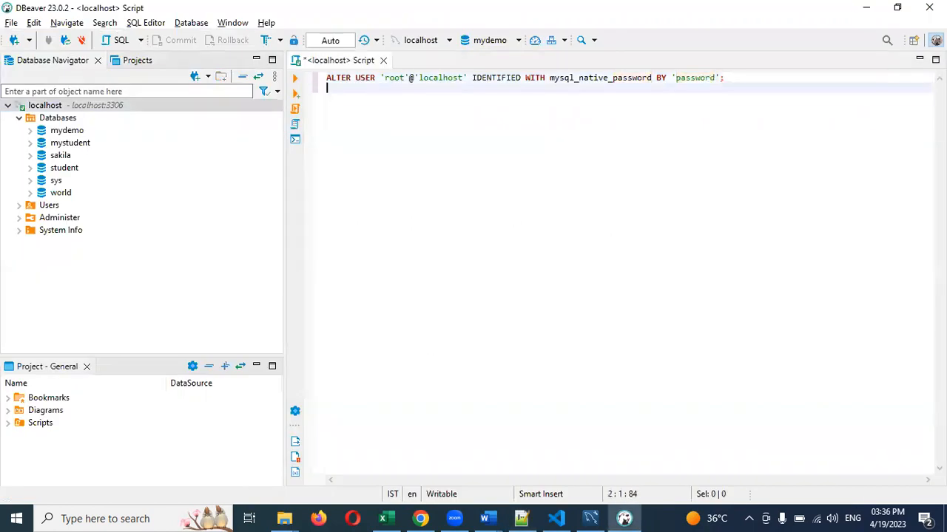
{"action": "type", "text": "flush privileges;"}
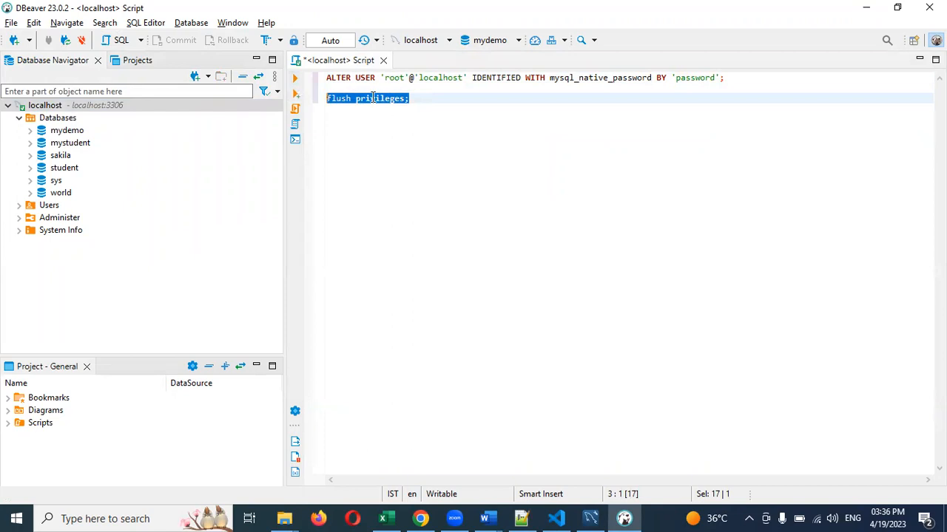
{"action": "mouse_move", "coordinate": [425, 77]}
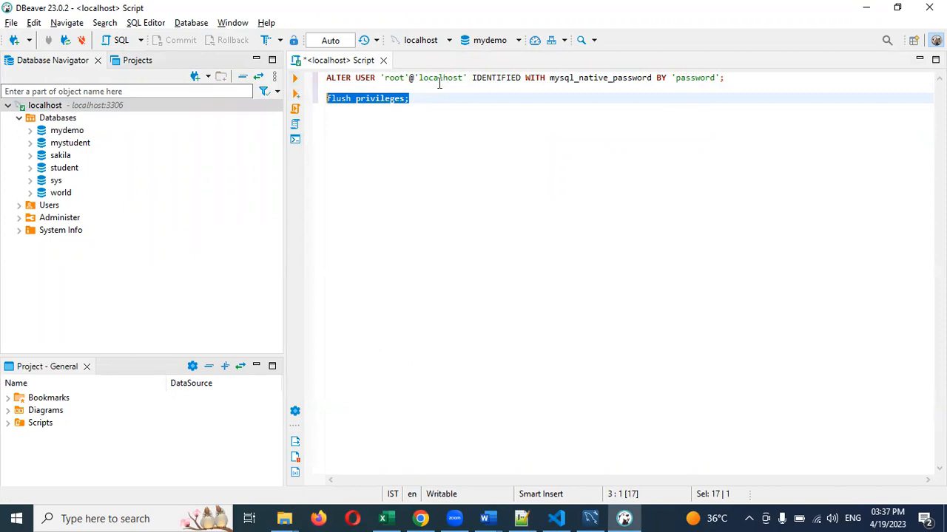
{"action": "mouse_move", "coordinate": [692, 105]}
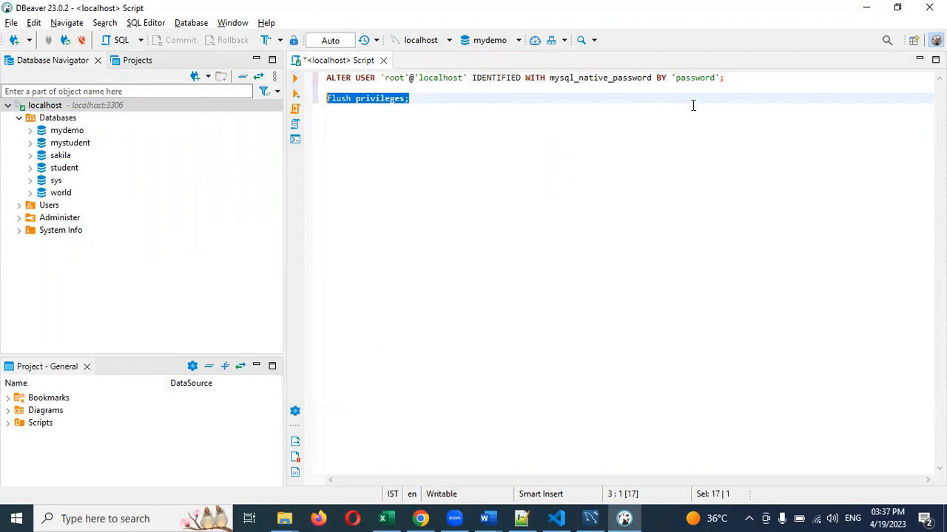
{"action": "mouse_move", "coordinate": [601, 82]}
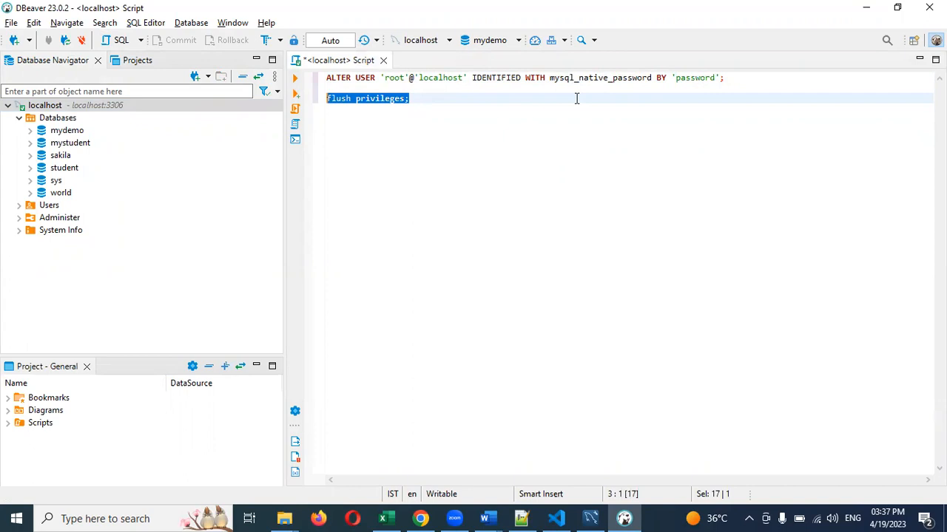
{"action": "mouse_move", "coordinate": [358, 147]}
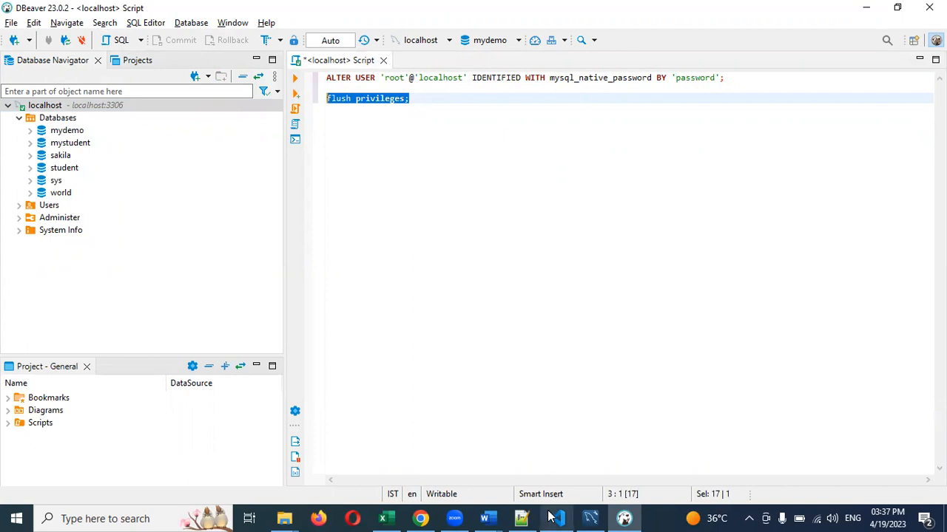
Step: Create myDBTest.cy.js in the cypress e2e folder via the Explorer's New File action
{"action": "left_click", "coordinate": [554, 518]}
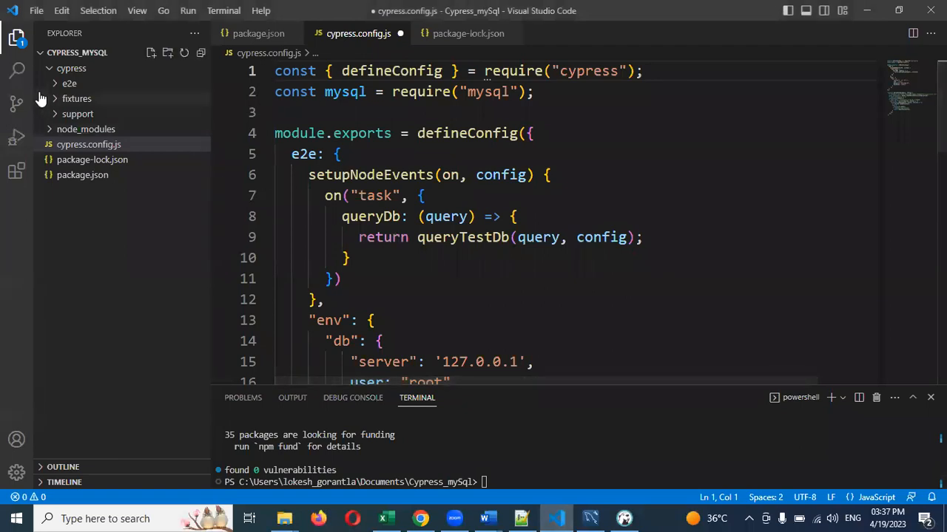
{"action": "left_click", "coordinate": [68, 82]}
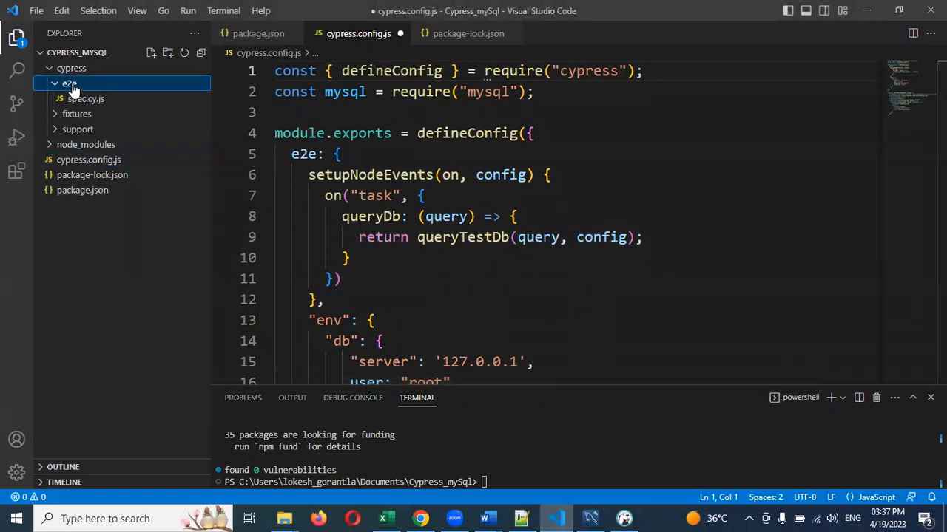
{"action": "right_click", "coordinate": [68, 83]}
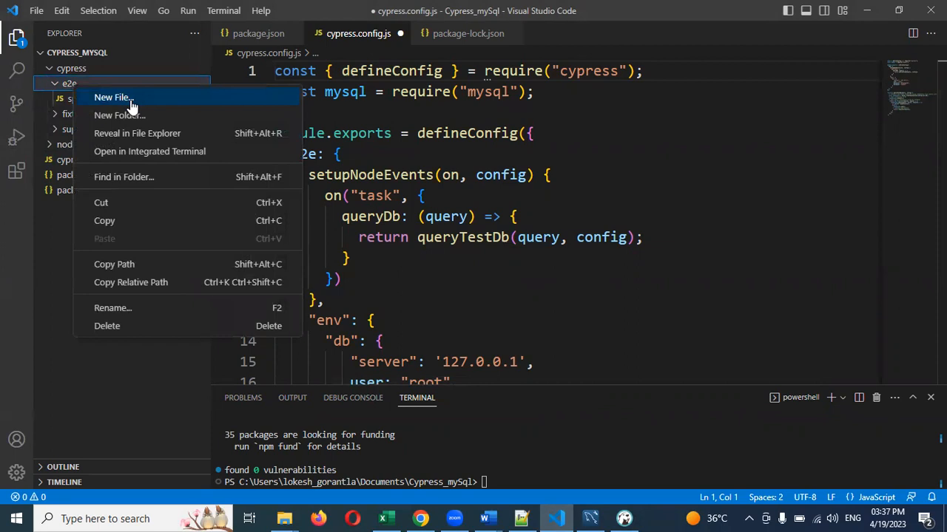
{"action": "left_click", "coordinate": [111, 98]}
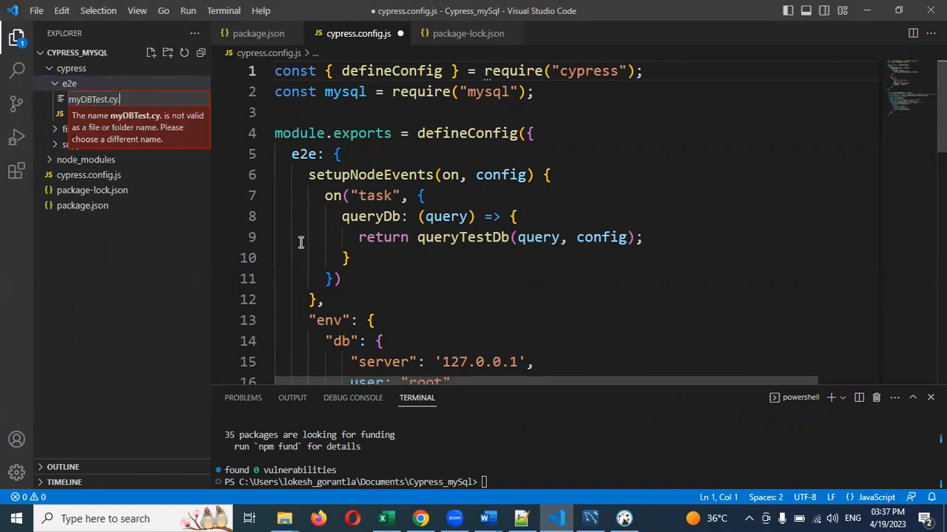
{"action": "key", "text": "Enter"}
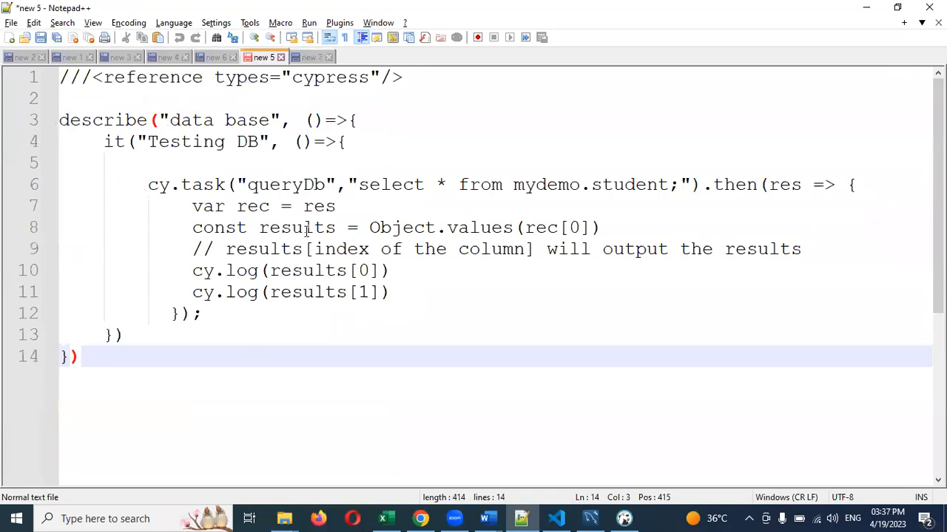
Step: Bring up the saved queryDb test code in Notepad++ and return to the project window
{"action": "left_click", "coordinate": [624, 518]}
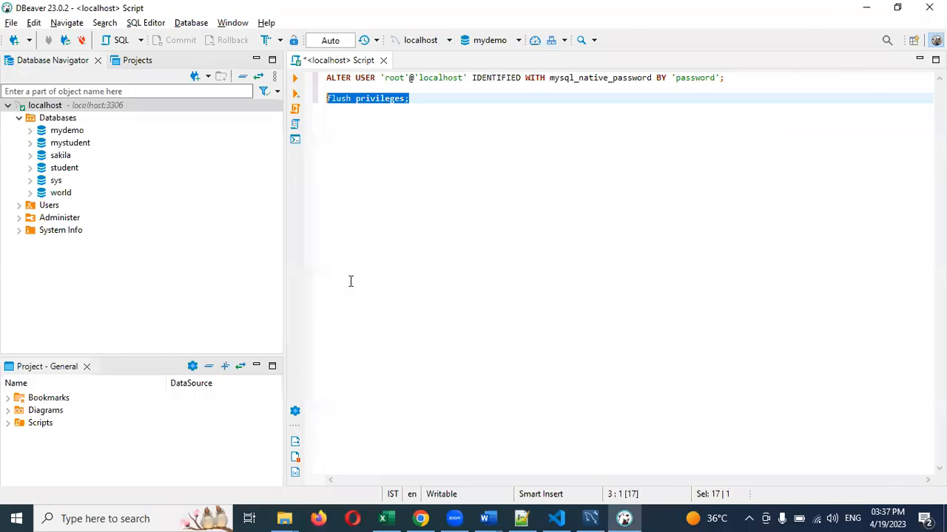
{"action": "left_click", "coordinate": [556, 517]}
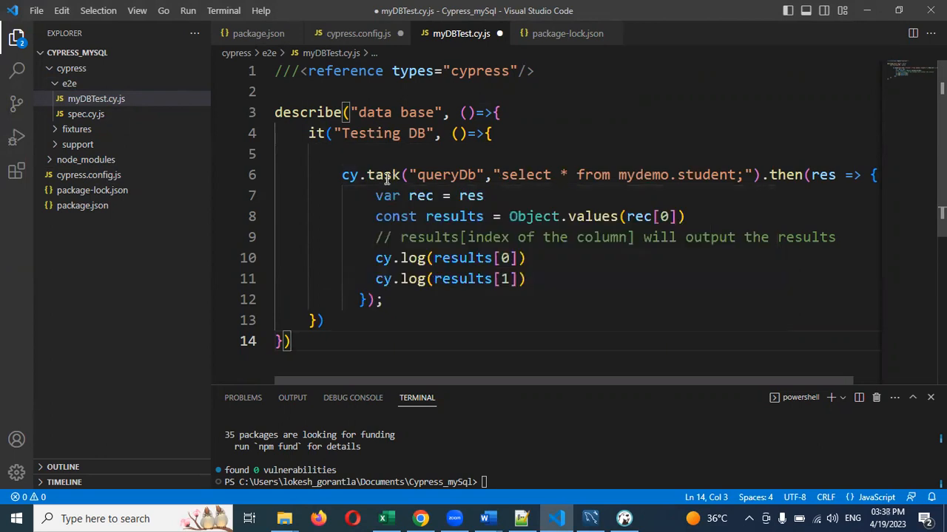
Step: Confirm the cy.task queryDb name in myDBTest.cy.js matches the queryDb task in cypress.config.js
{"action": "double_click", "coordinate": [444, 175]}
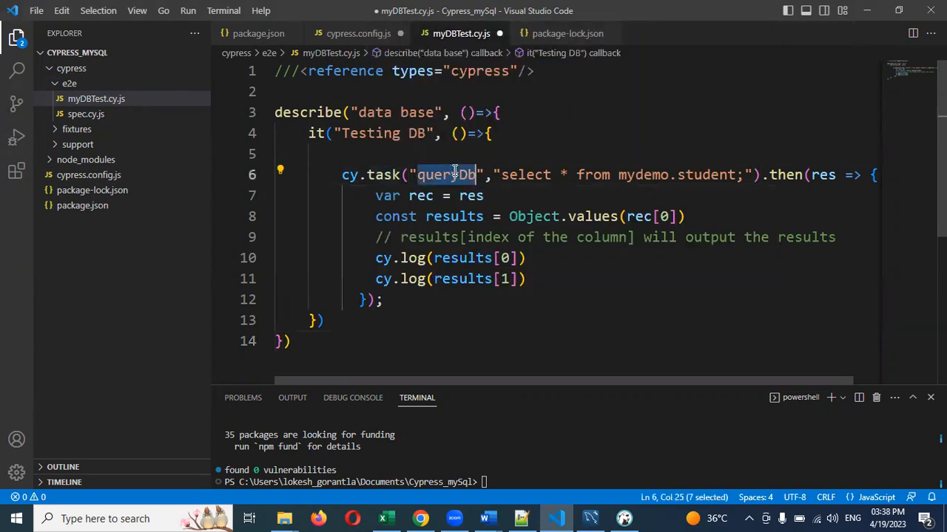
{"action": "left_click", "coordinate": [359, 33]}
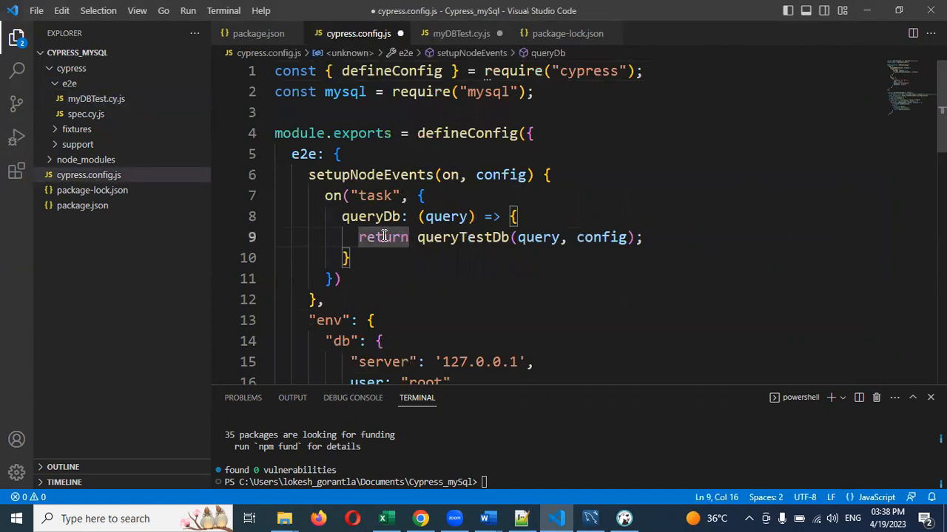
{"action": "double_click", "coordinate": [373, 216]}
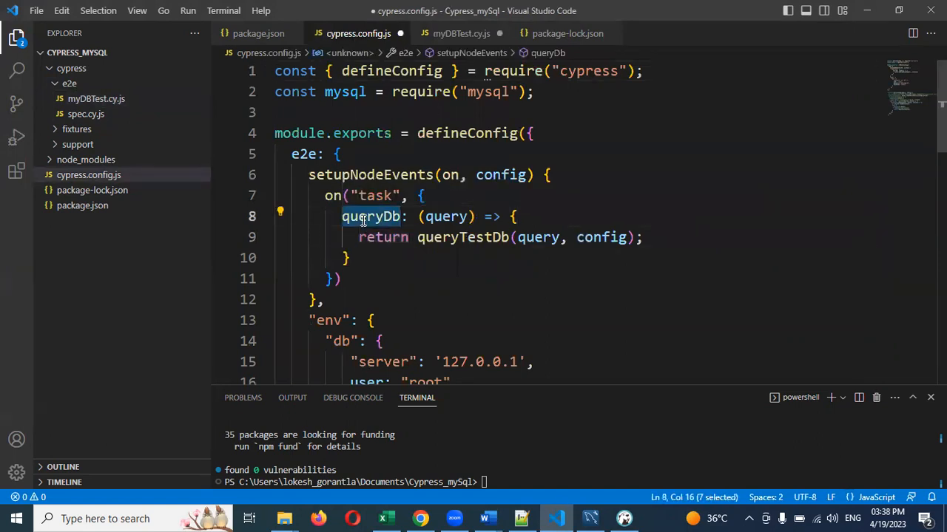
{"action": "left_click", "coordinate": [452, 33]}
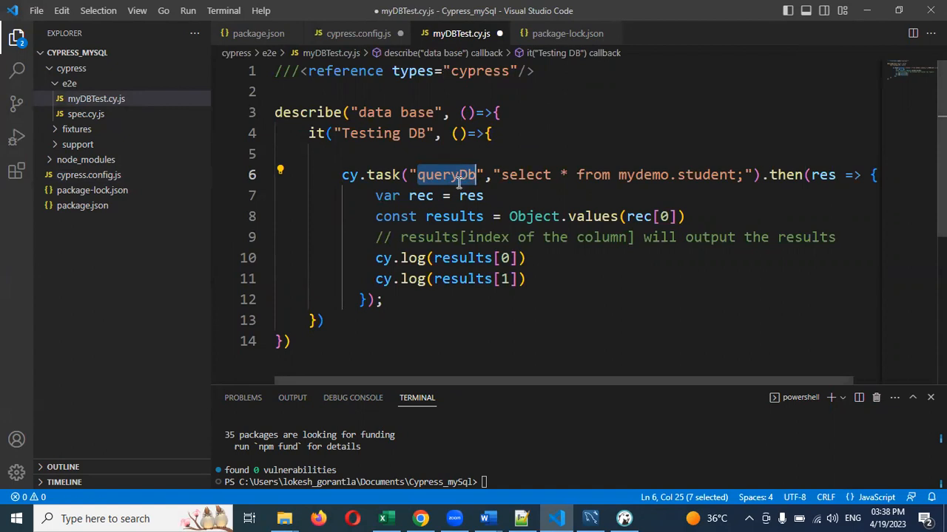
{"action": "mouse_move", "coordinate": [361, 38]}
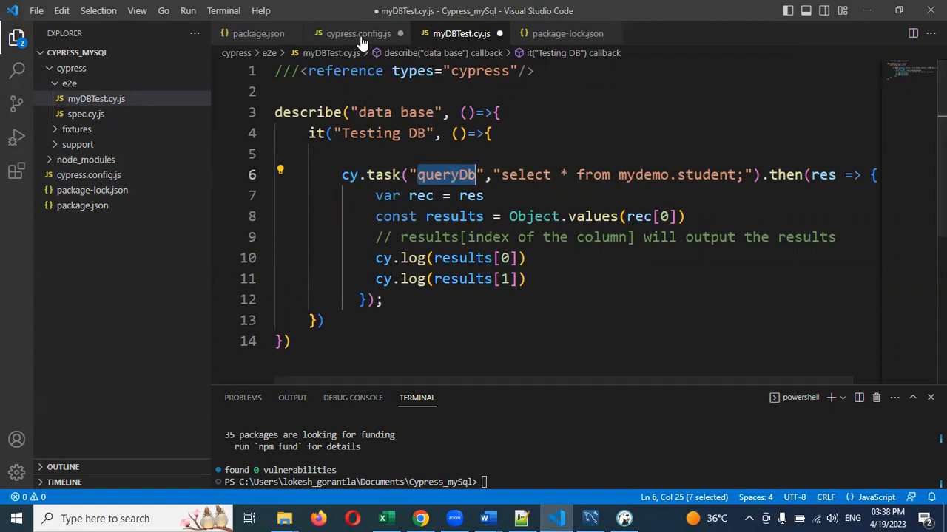
Step: Review the db connection settings and the commented console.log in queryTestDb
{"action": "left_click", "coordinate": [358, 33]}
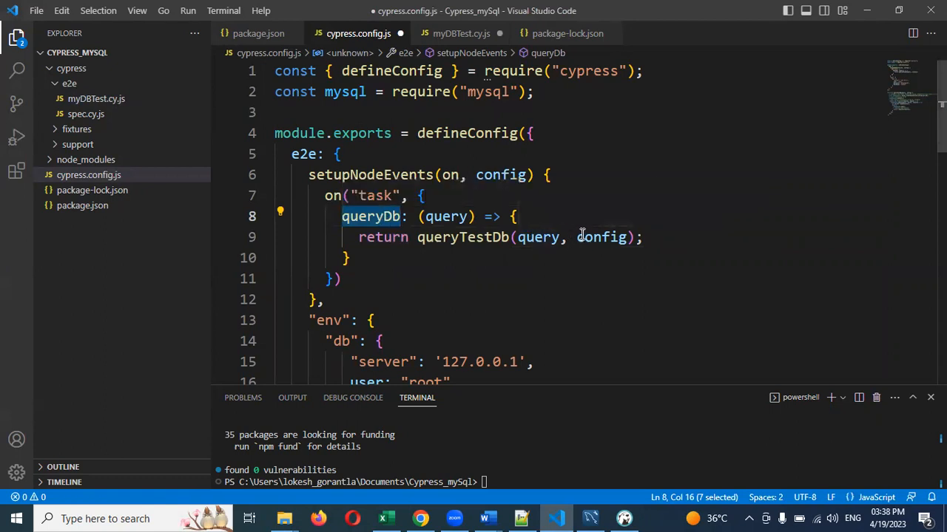
{"action": "left_click", "coordinate": [381, 342]}
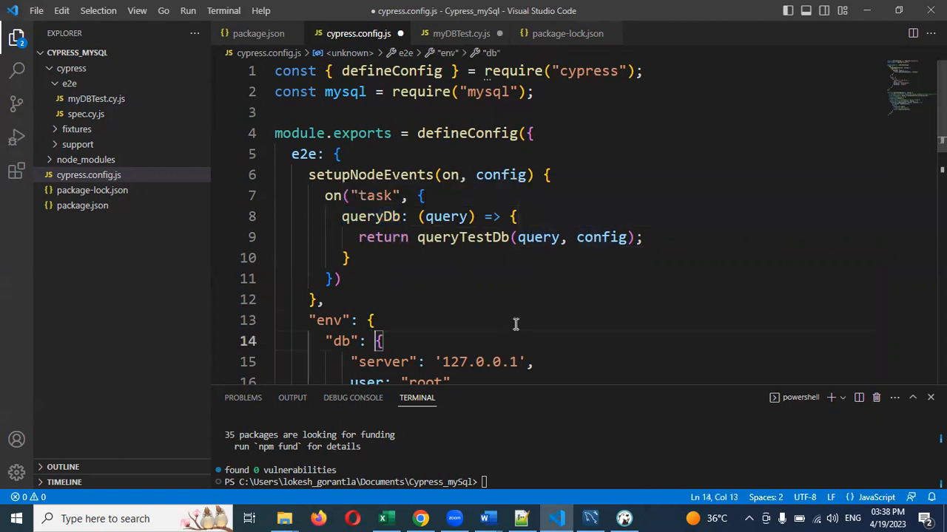
{"action": "scroll", "scroll_direction": "down", "scroll_amount": 3}
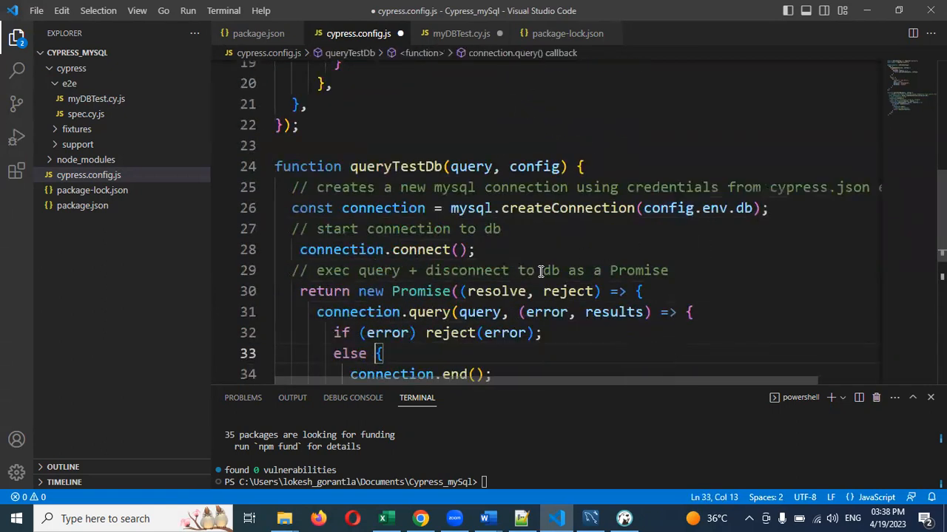
{"action": "mouse_move", "coordinate": [429, 248]}
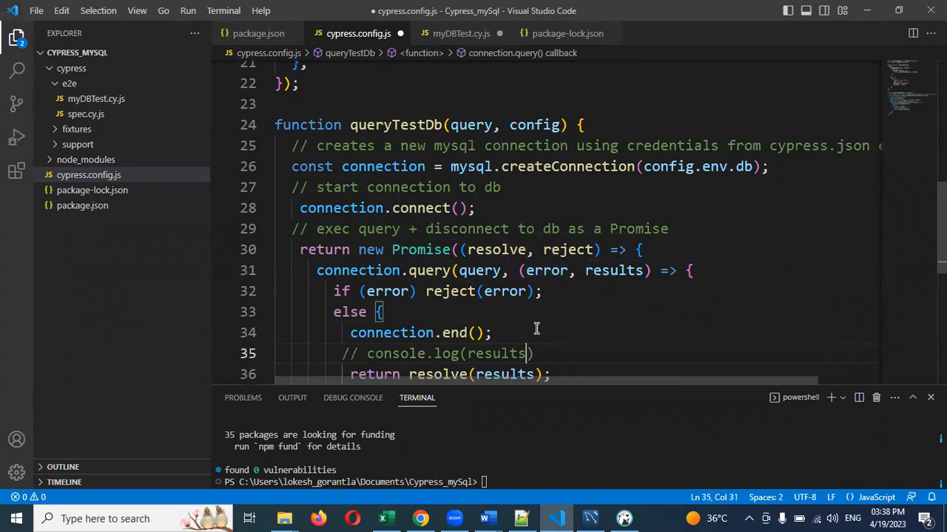
{"action": "left_click", "coordinate": [461, 32]}
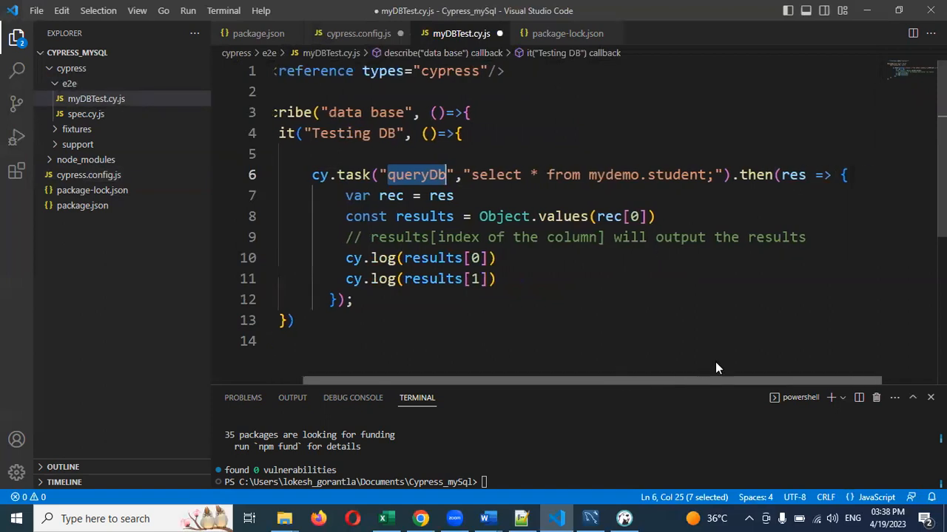
{"action": "mouse_move", "coordinate": [795, 174]}
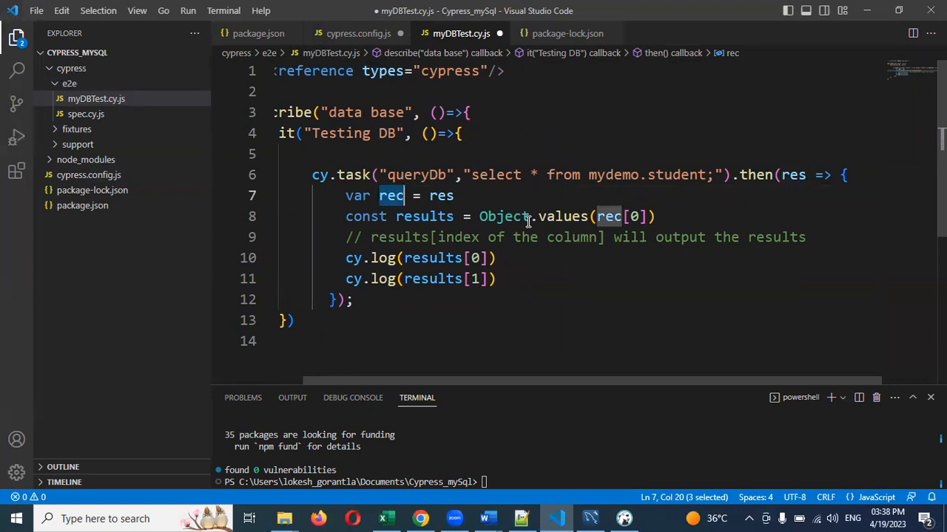
{"action": "mouse_move", "coordinate": [476, 278]}
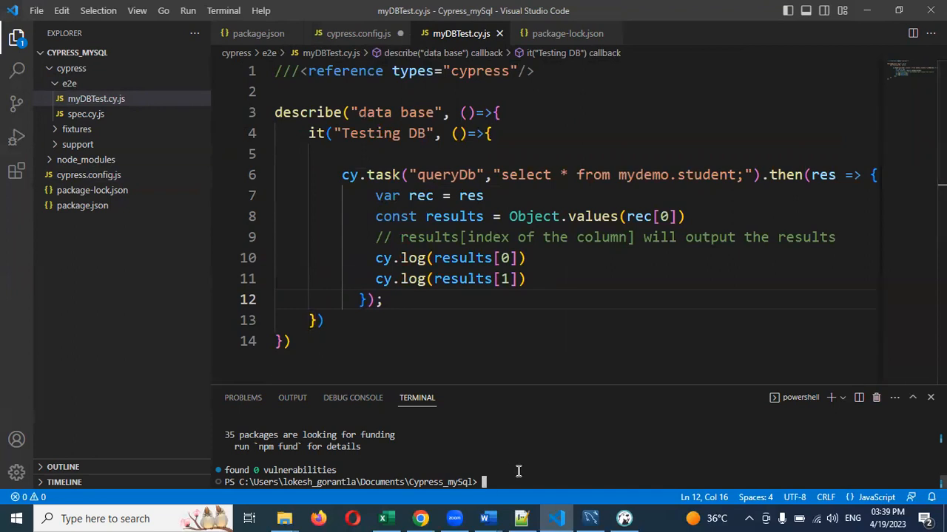
Step: Run npx cypress open in the terminal to launch the Cypress app
{"action": "type", "text": "npx"}
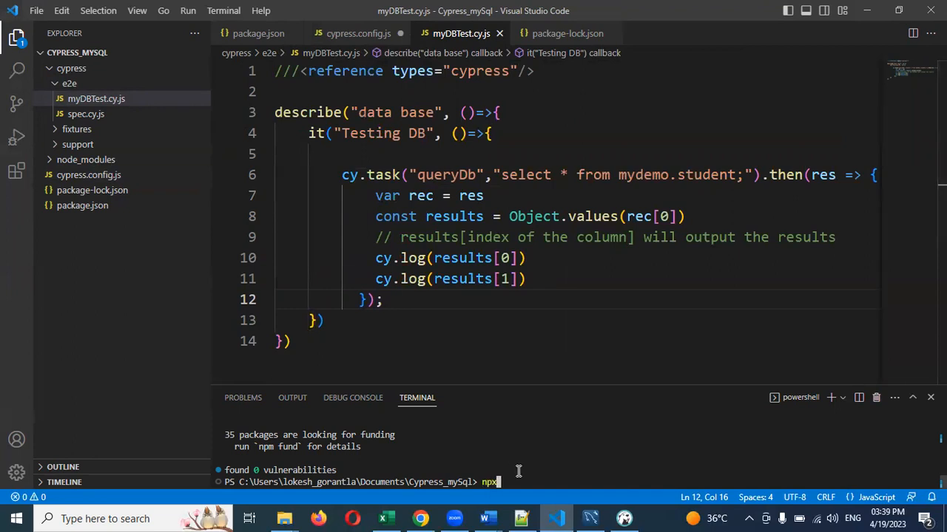
{"action": "type", "text": "cypress open"}
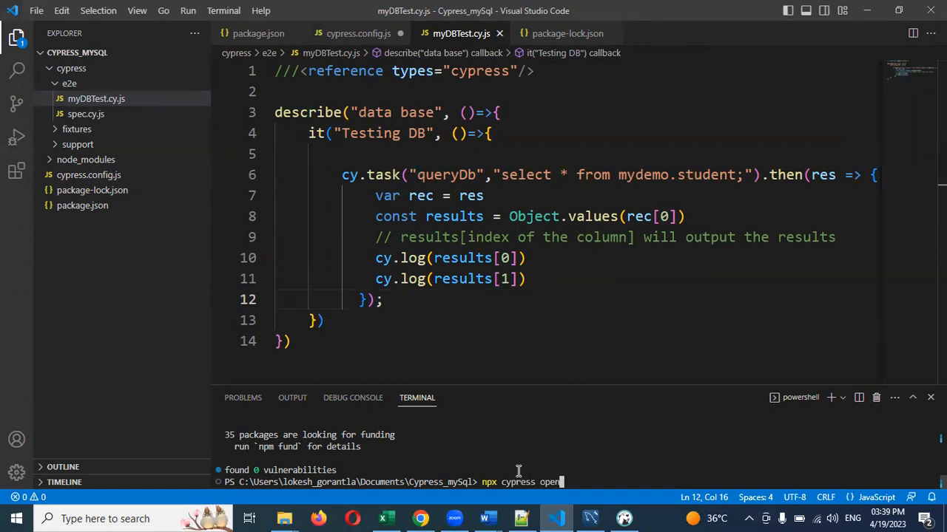
{"action": "key", "text": "Enter"}
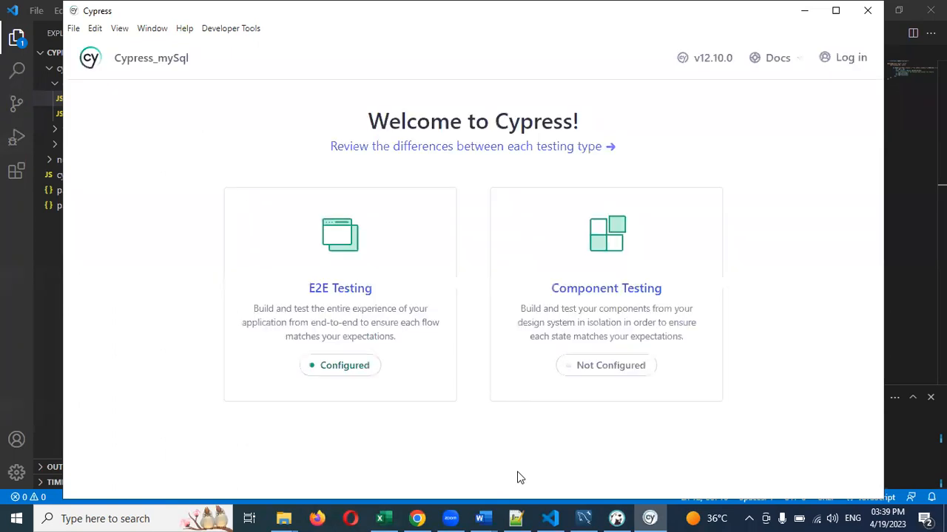
{"action": "mouse_move", "coordinate": [331, 278]}
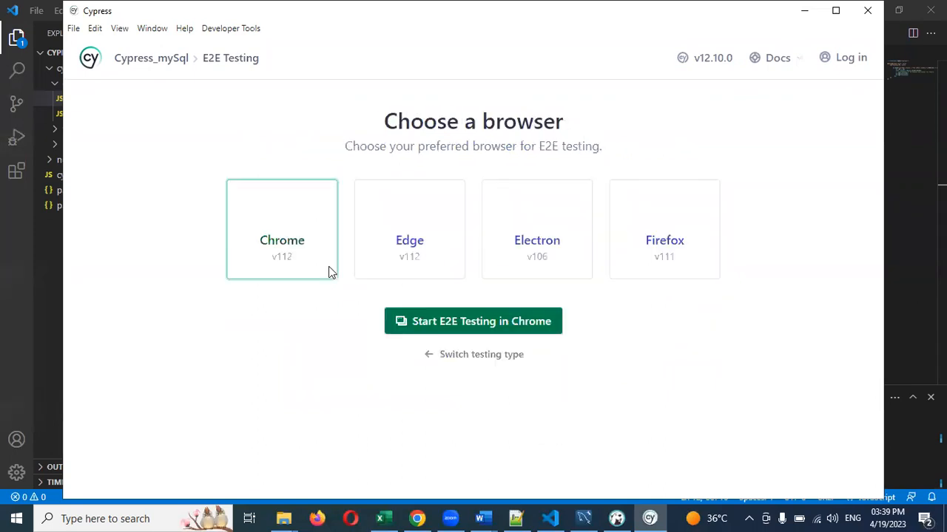
Step: Start E2E testing in Chrome so the specs list shows myDBTest and spec
{"action": "left_click", "coordinate": [473, 321]}
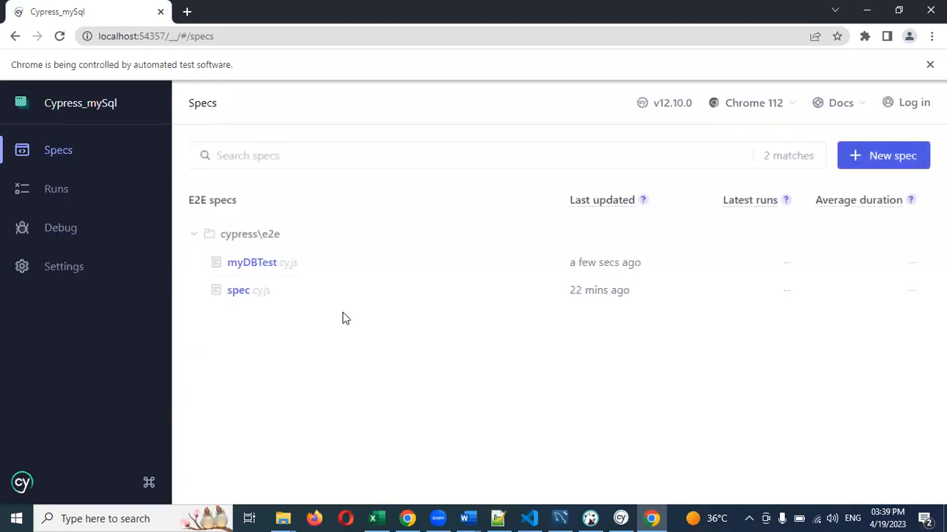
Step: Run the myDBTest spec and read the error that the task event isn't registered in setupNodeEvents
{"action": "left_click", "coordinate": [252, 263]}
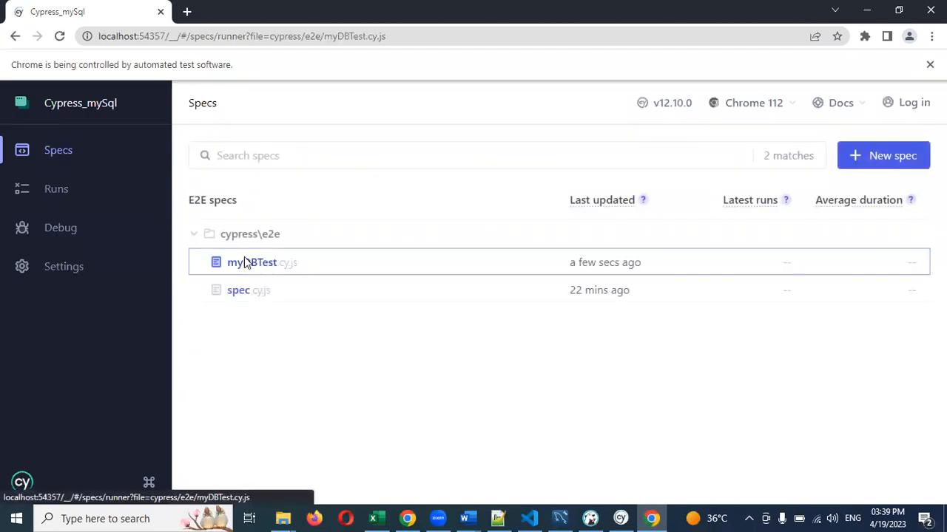
{"action": "left_click", "coordinate": [252, 264]}
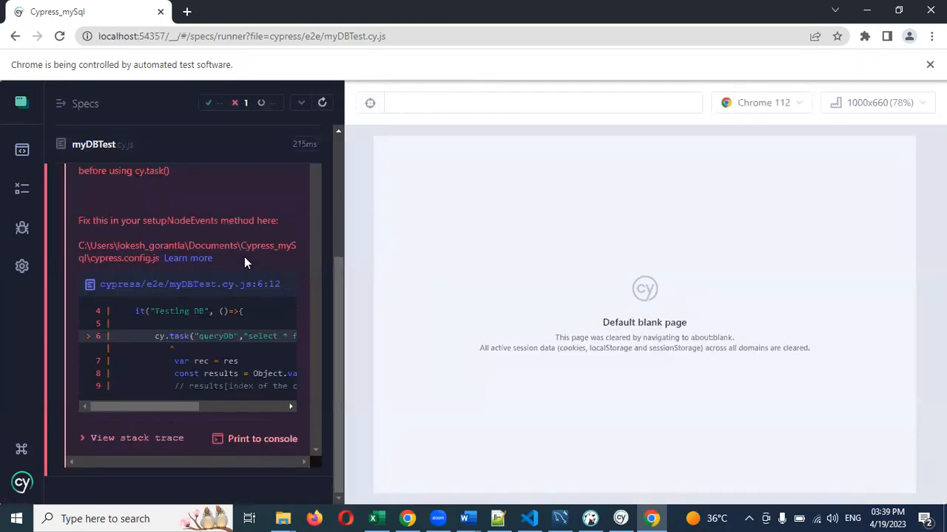
{"action": "mouse_move", "coordinate": [336, 304]}
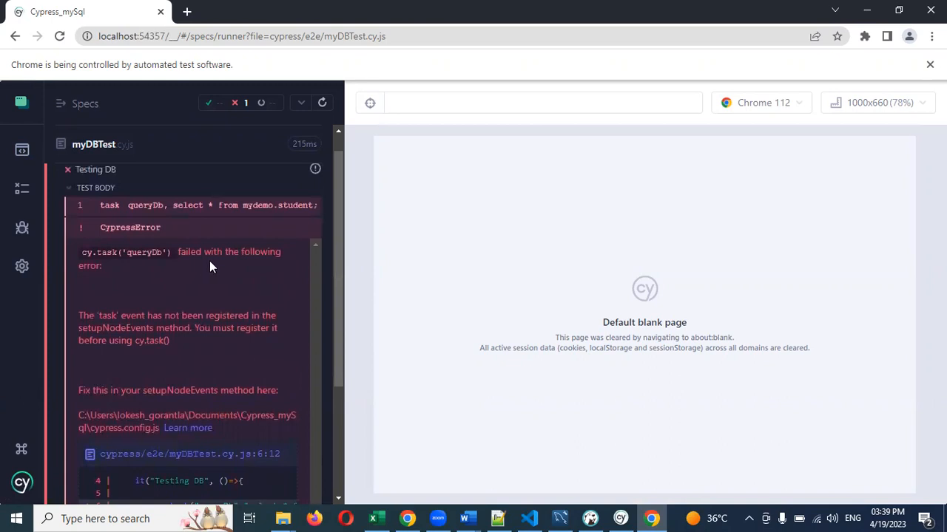
{"action": "mouse_move", "coordinate": [109, 325]}
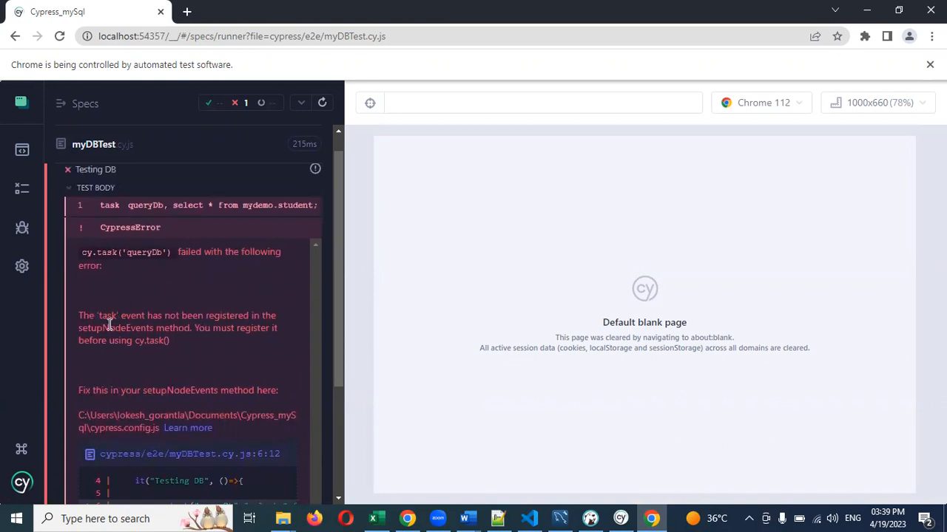
{"action": "mouse_move", "coordinate": [186, 323]}
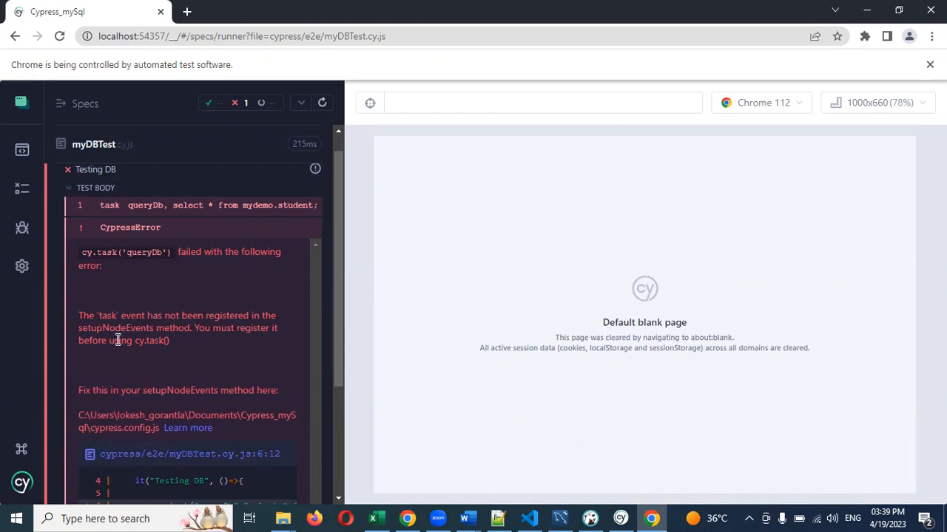
{"action": "mouse_move", "coordinate": [269, 344]}
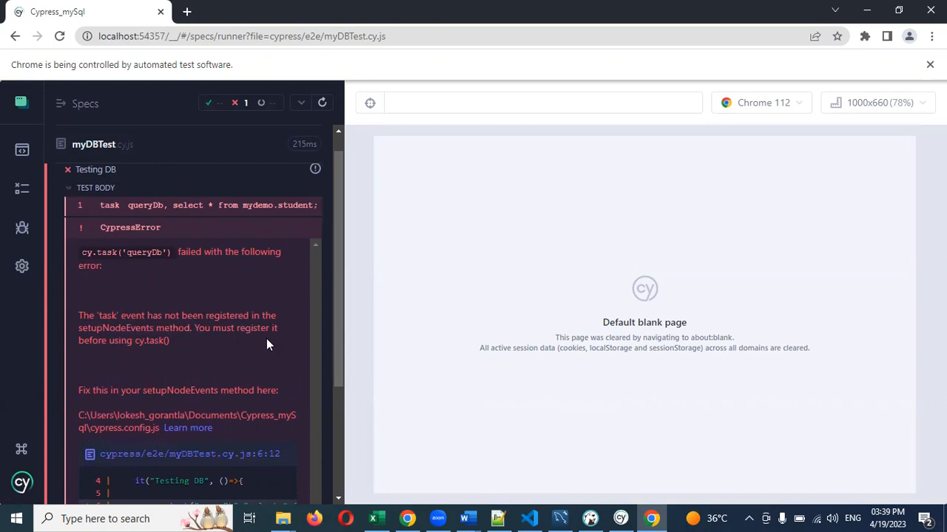
{"action": "mouse_move", "coordinate": [337, 284]}
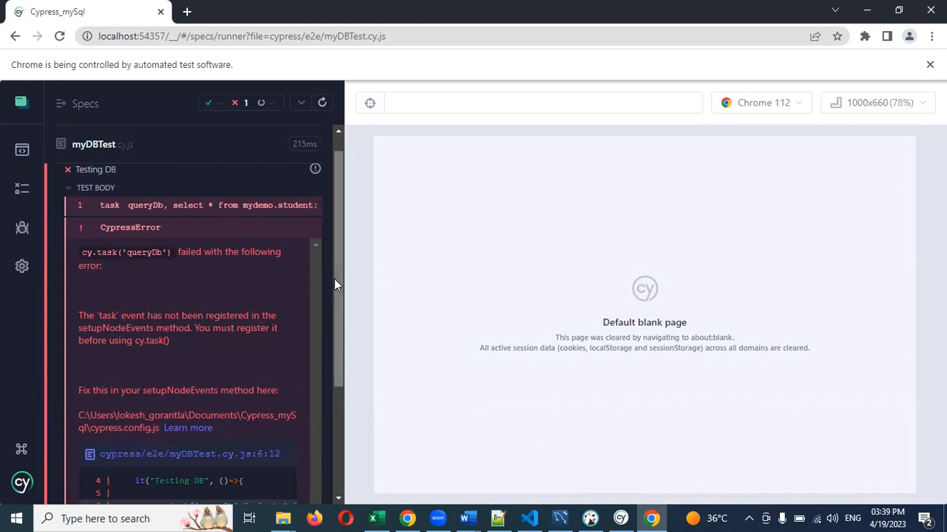
{"action": "scroll", "scroll_direction": "down", "scroll_amount": 3}
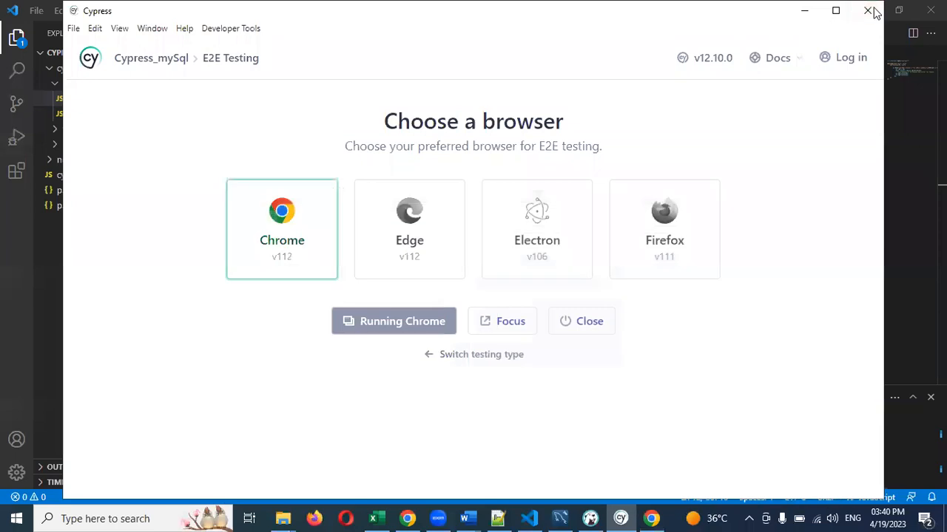
Step: Review setupNodeEvents and queryTestDb in cypress.config.js so myDBTest passes, then go compare in DBeaver
{"action": "left_click", "coordinate": [867, 11]}
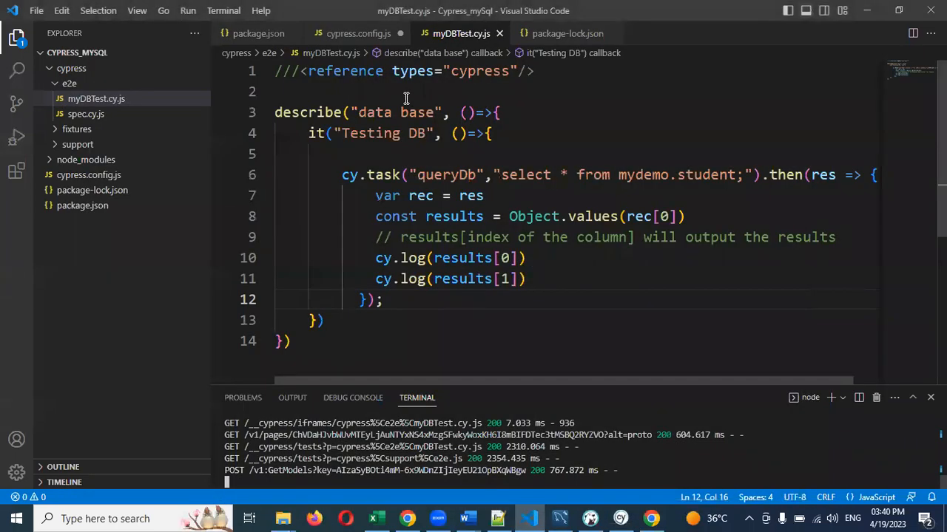
{"action": "left_click", "coordinate": [357, 32]}
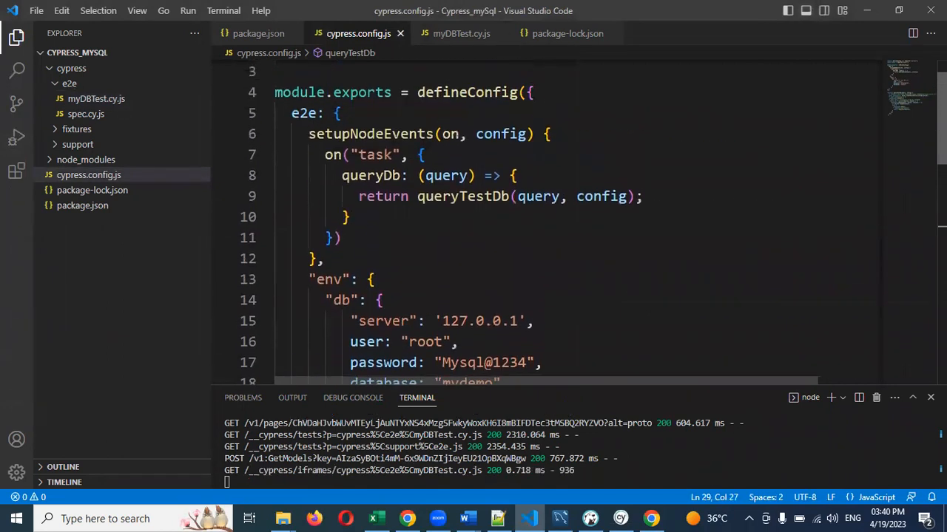
{"action": "scroll", "scroll_direction": "down", "scroll_amount": 3}
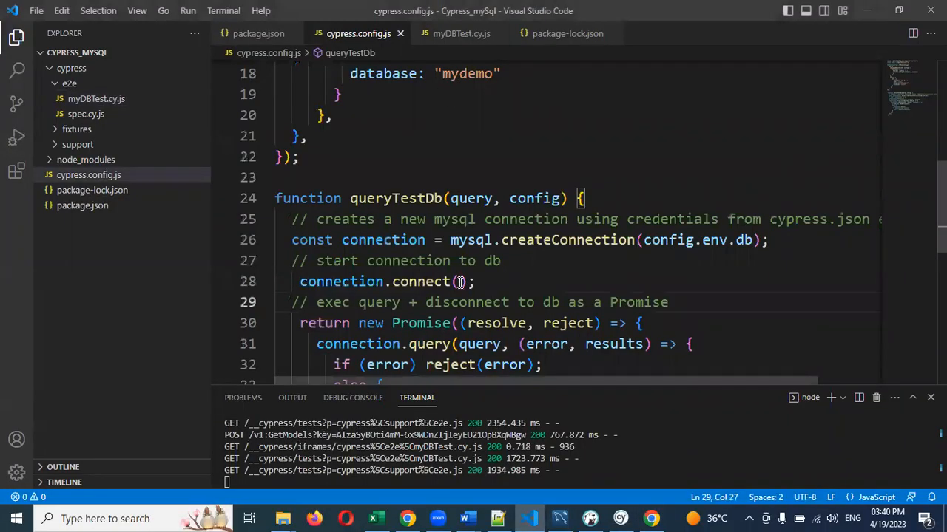
{"action": "mouse_move", "coordinate": [526, 244]}
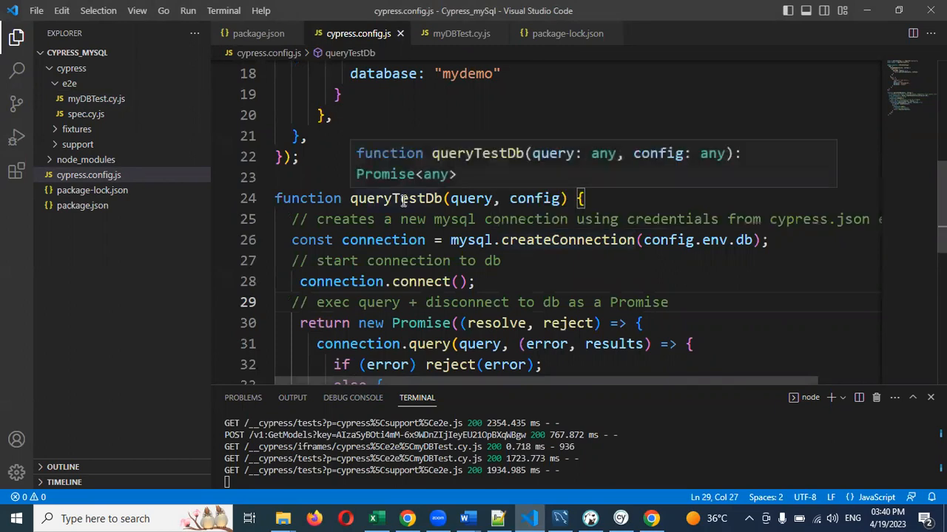
{"action": "mouse_move", "coordinate": [408, 225]}
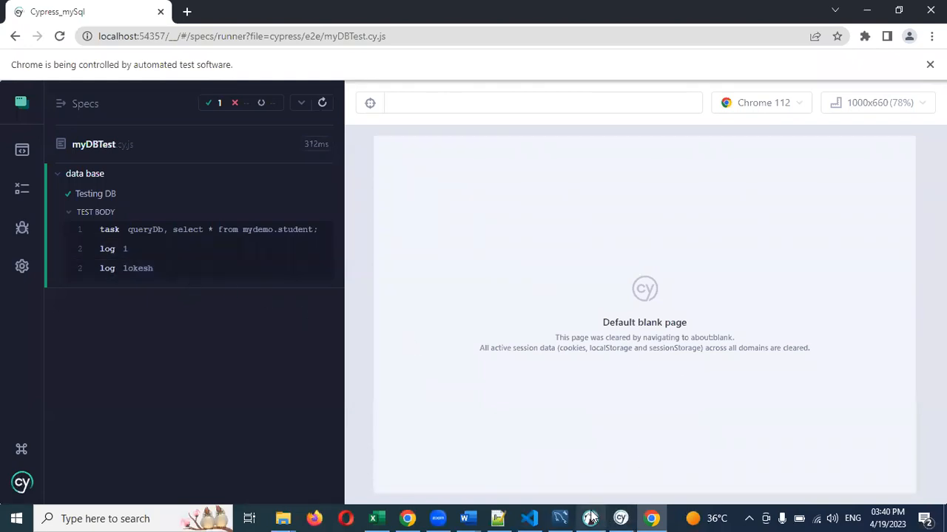
{"action": "left_click", "coordinate": [588, 517]}
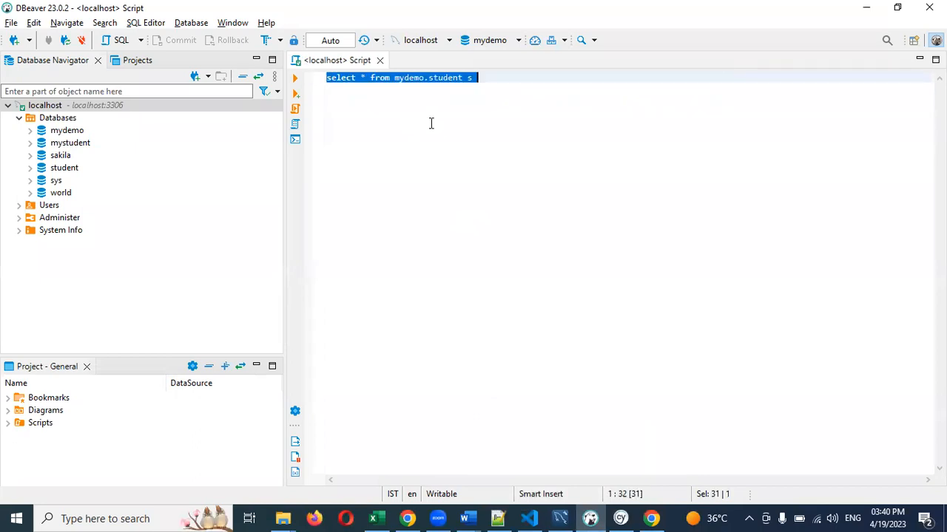
Step: Execute the mydemo.student select, confirming stud_ID 1 and firstName lokesh match the Cypress logs
{"action": "left_click", "coordinate": [296, 77]}
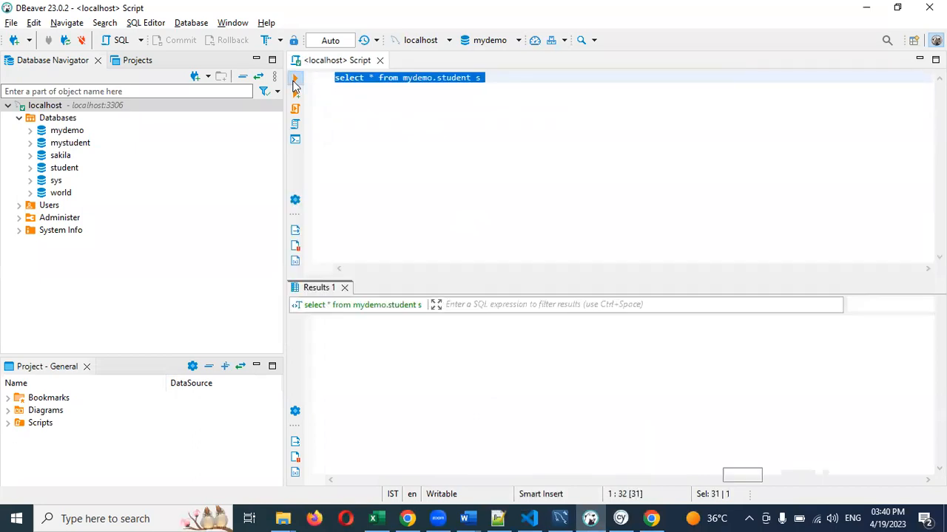
{"action": "left_click", "coordinate": [296, 80]}
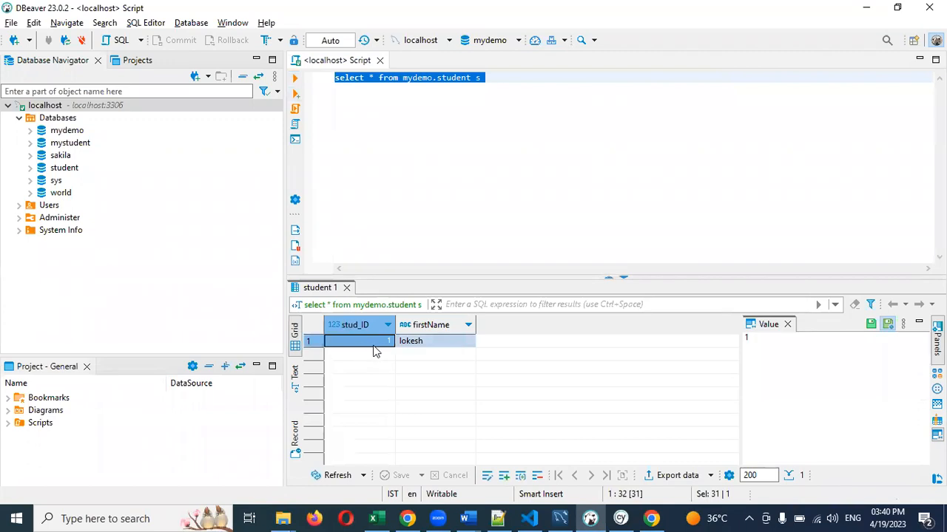
{"action": "mouse_move", "coordinate": [394, 352]}
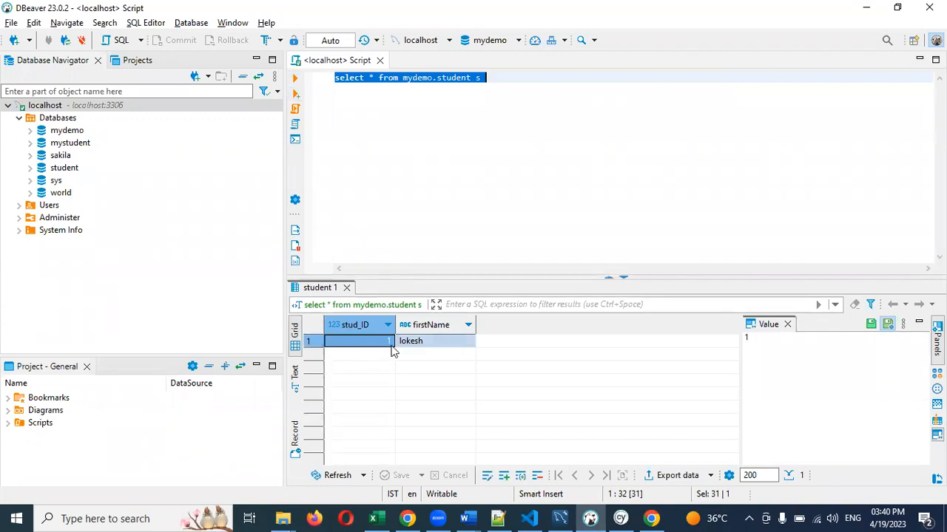
{"action": "mouse_move", "coordinate": [426, 343]}
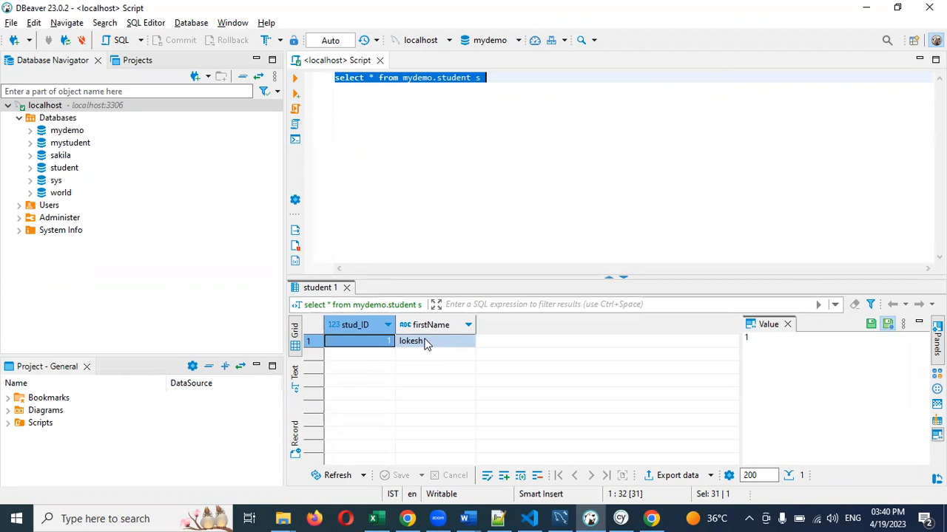
{"action": "key", "text": "alt+tab"}
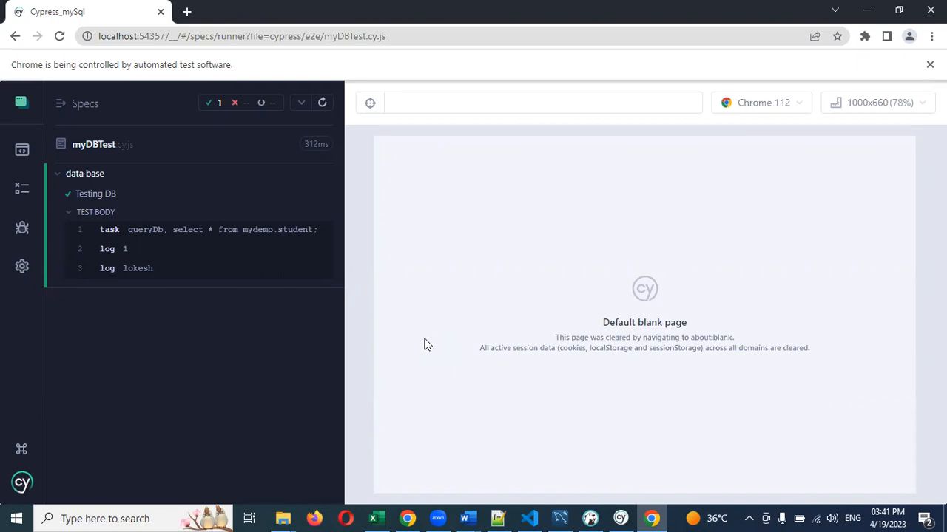
{"action": "mouse_move", "coordinate": [645, 428]}
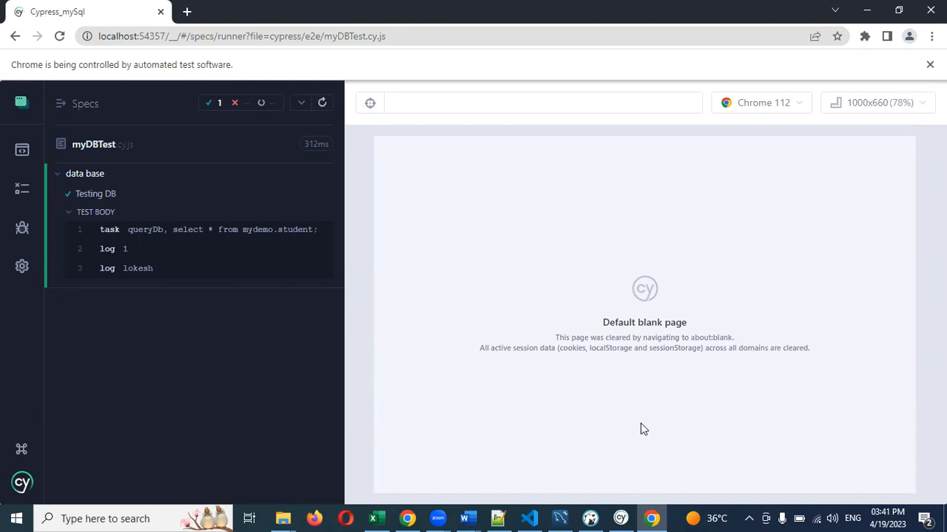